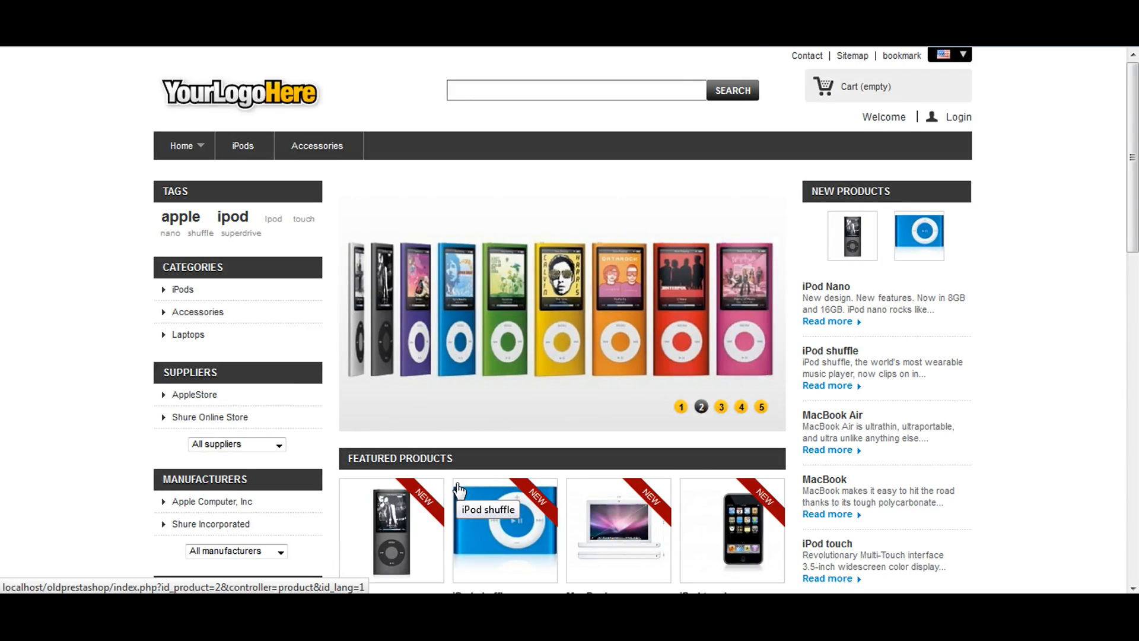
- Open the storefront Delivery page (Shipments and returns) from the Information block
scroll("down", 3)
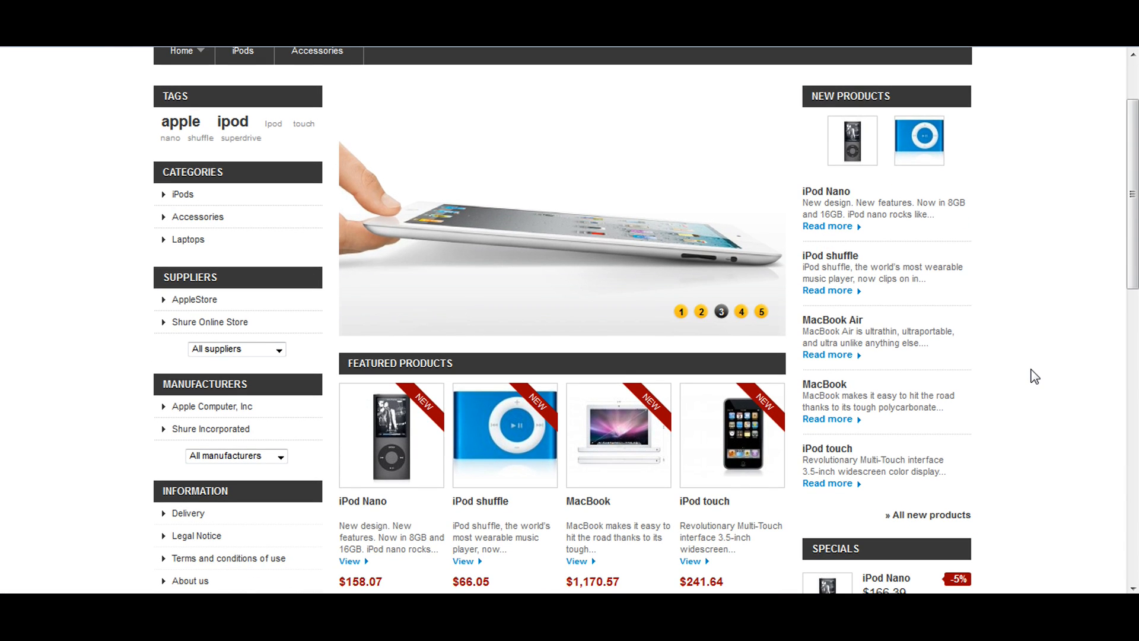
scroll("down", 3)
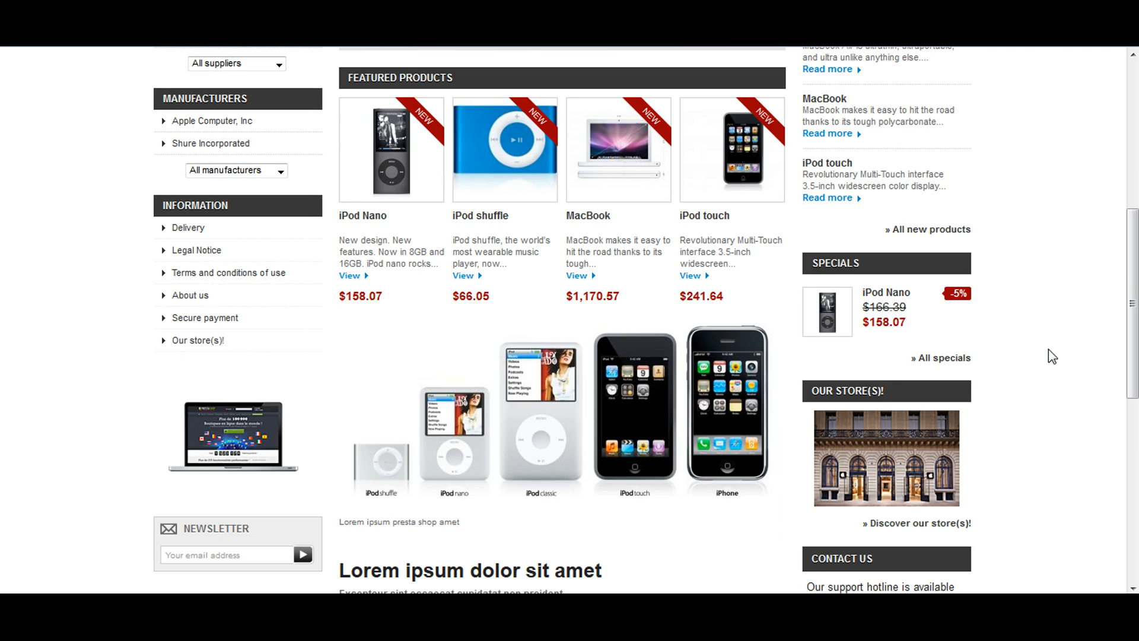
mouse_move(227, 273)
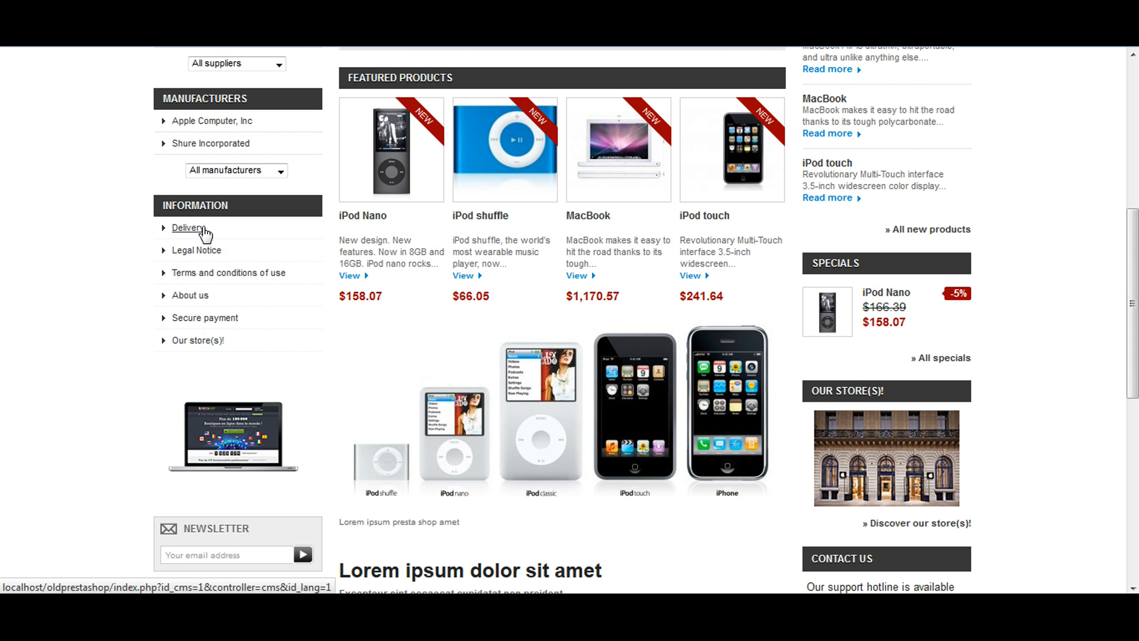
mouse_move(200, 245)
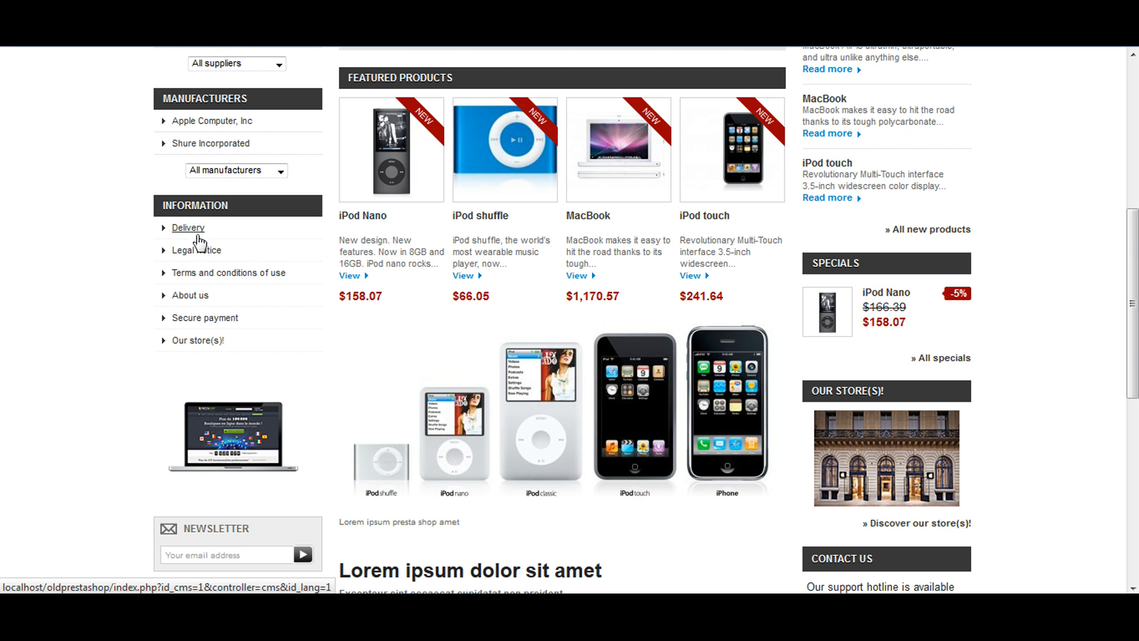
mouse_move(188, 227)
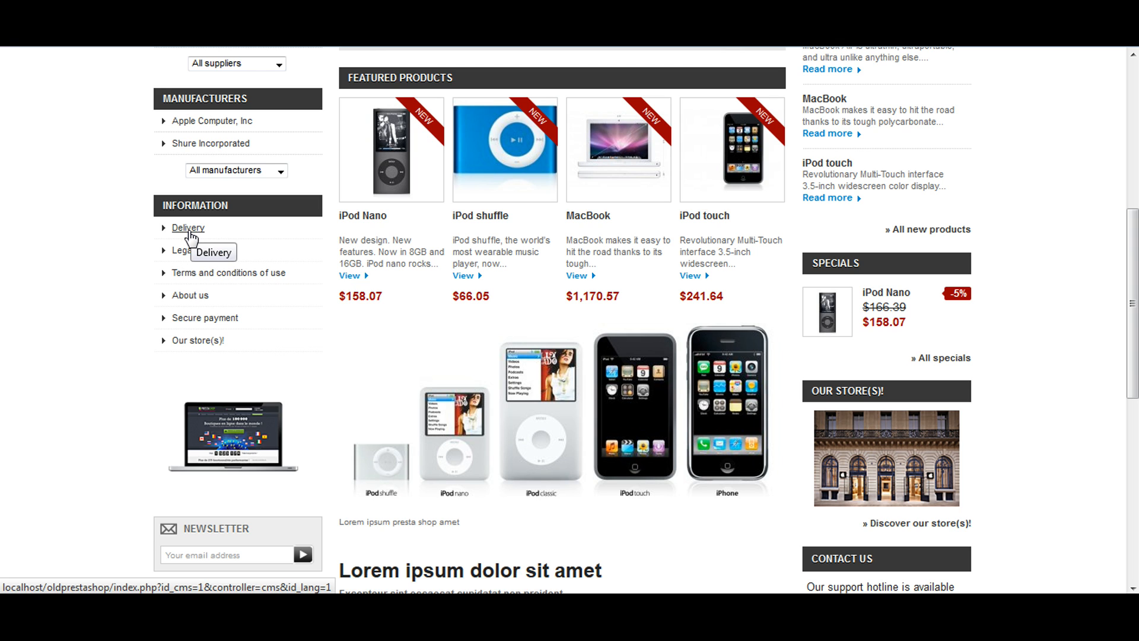
left_click(187, 228)
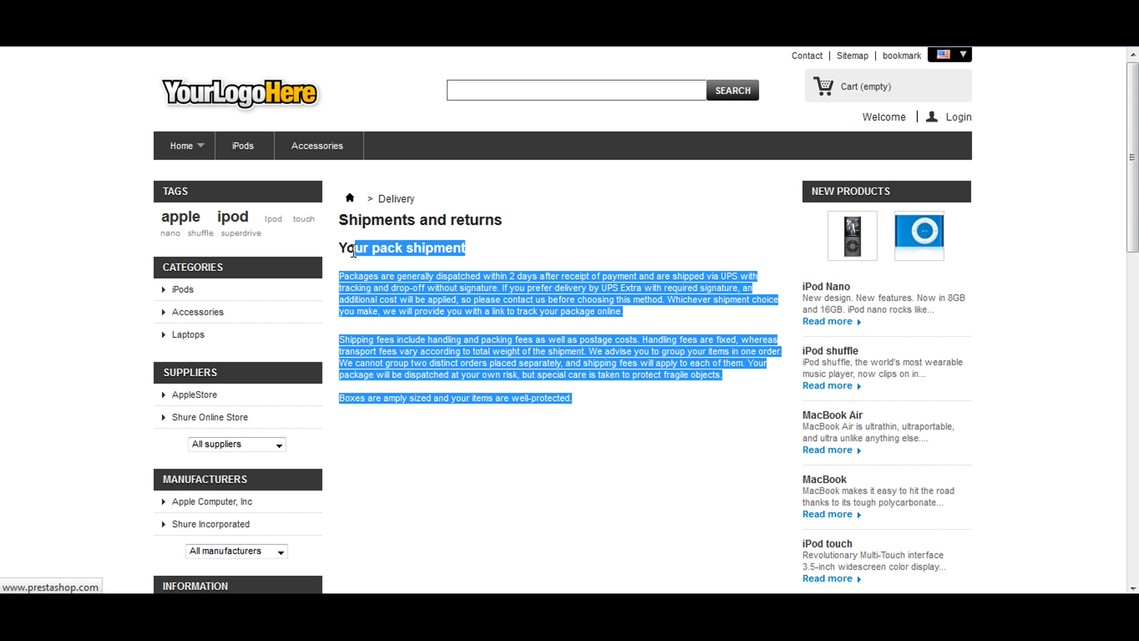
left_click(508, 276)
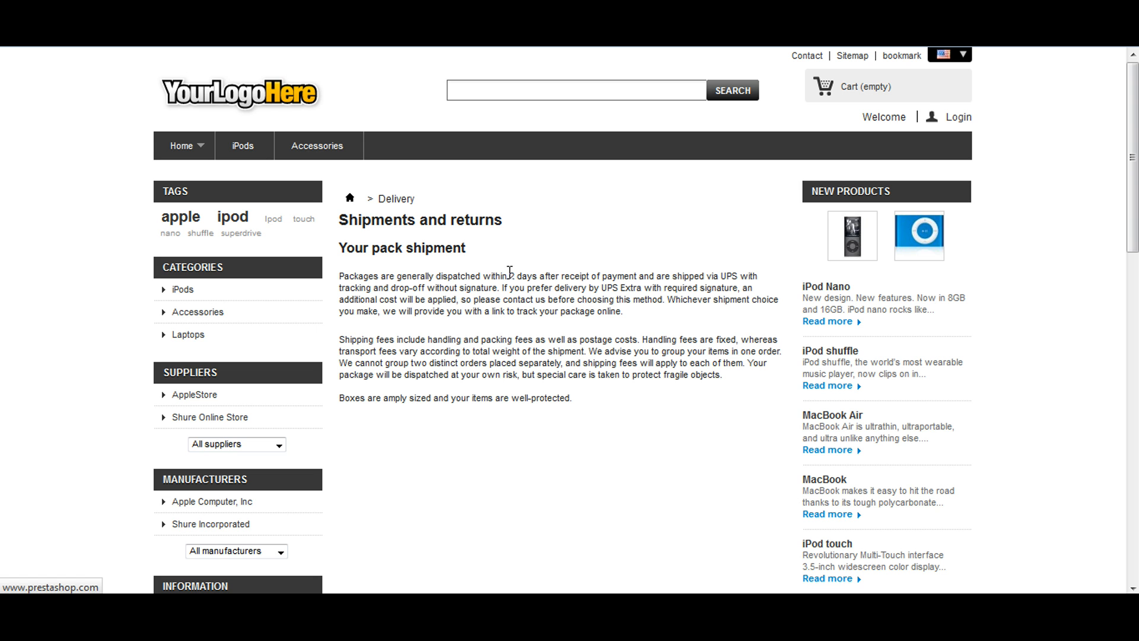
mouse_move(616, 398)
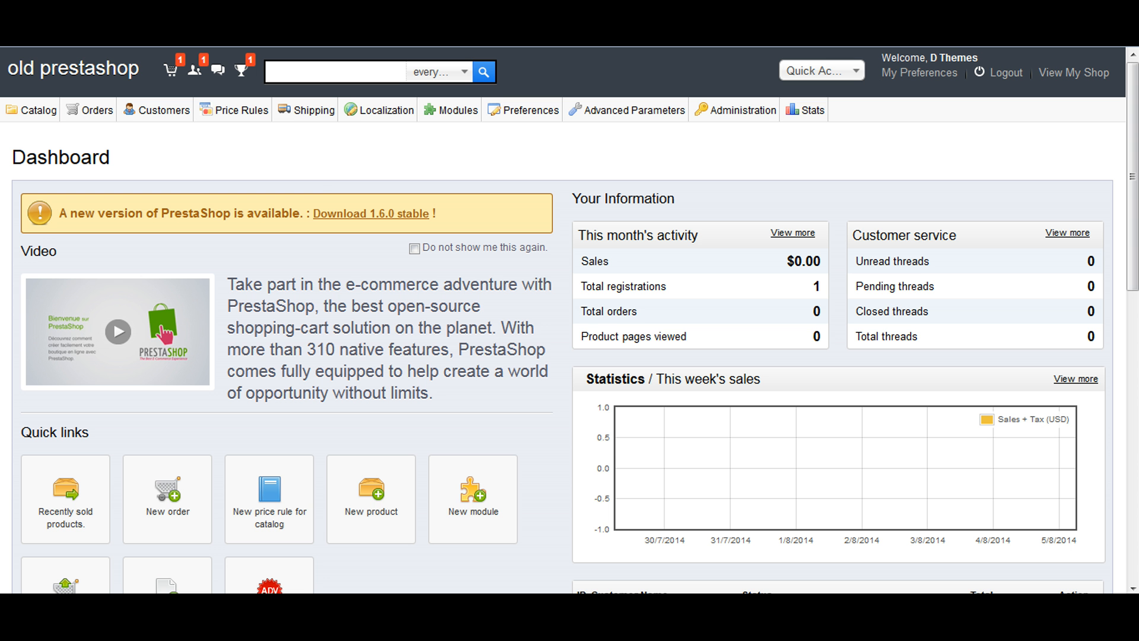
- Switch to the back-office Dashboard and expand the Preferences menu showing CMS
scroll("down", 3)
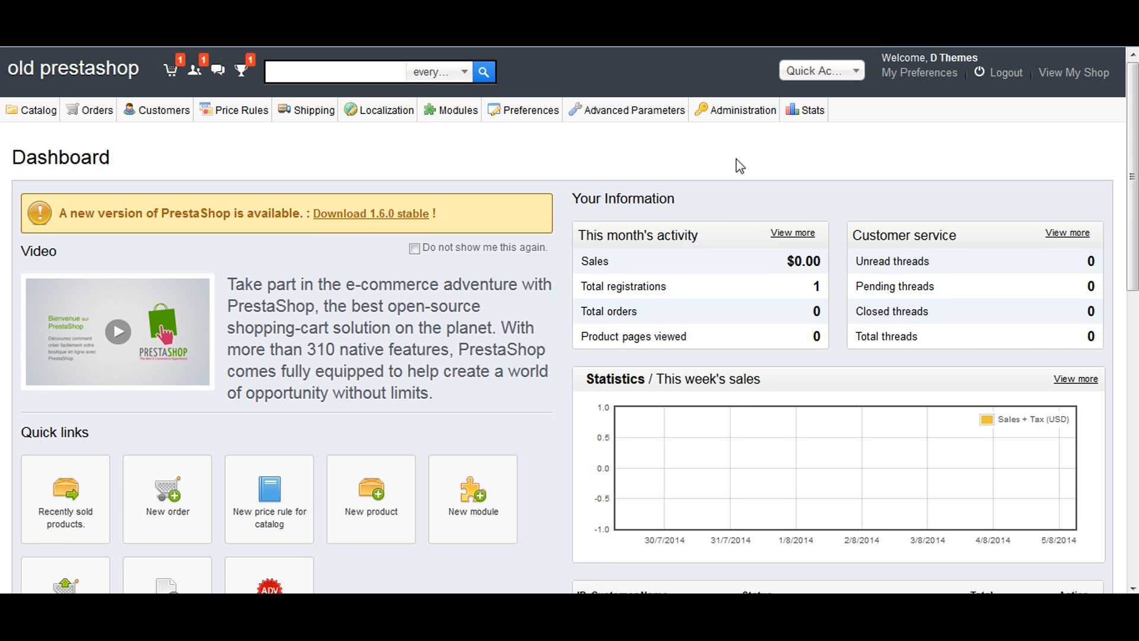
left_click(528, 109)
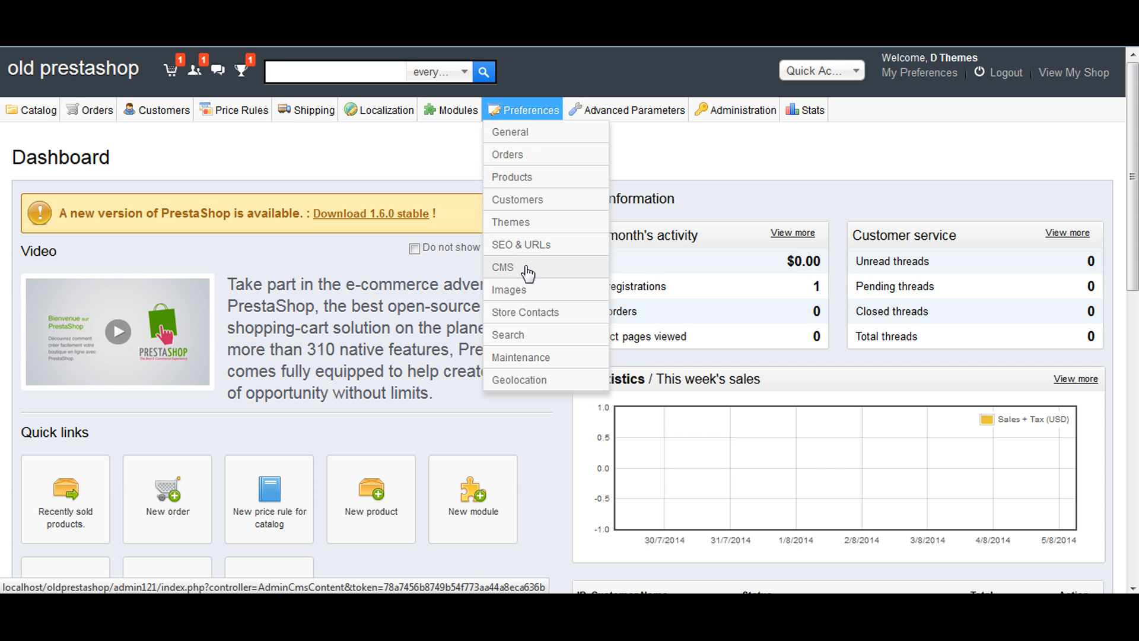
- Open Preferences > CMS and scroll to the list of five content pages
left_click(502, 267)
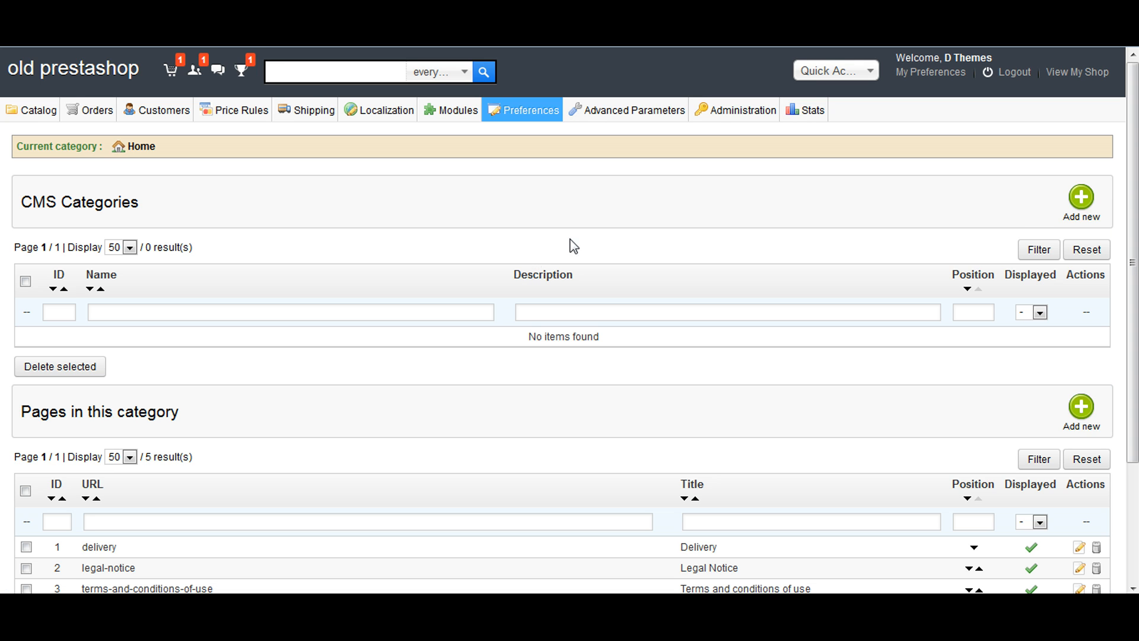
scroll("down", 3)
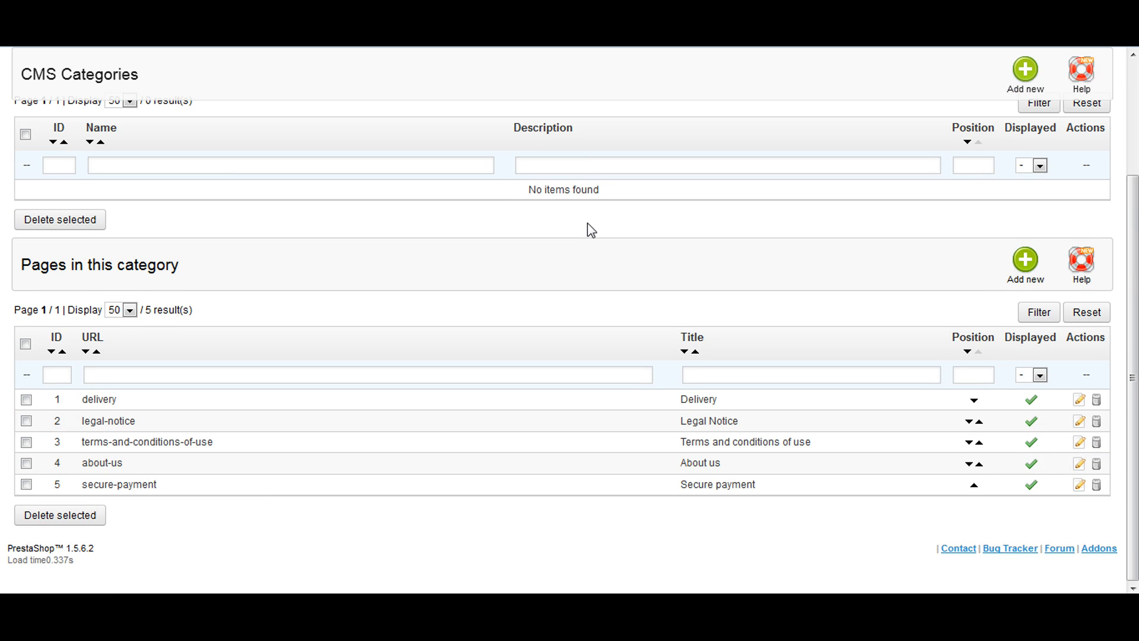
mouse_move(127, 400)
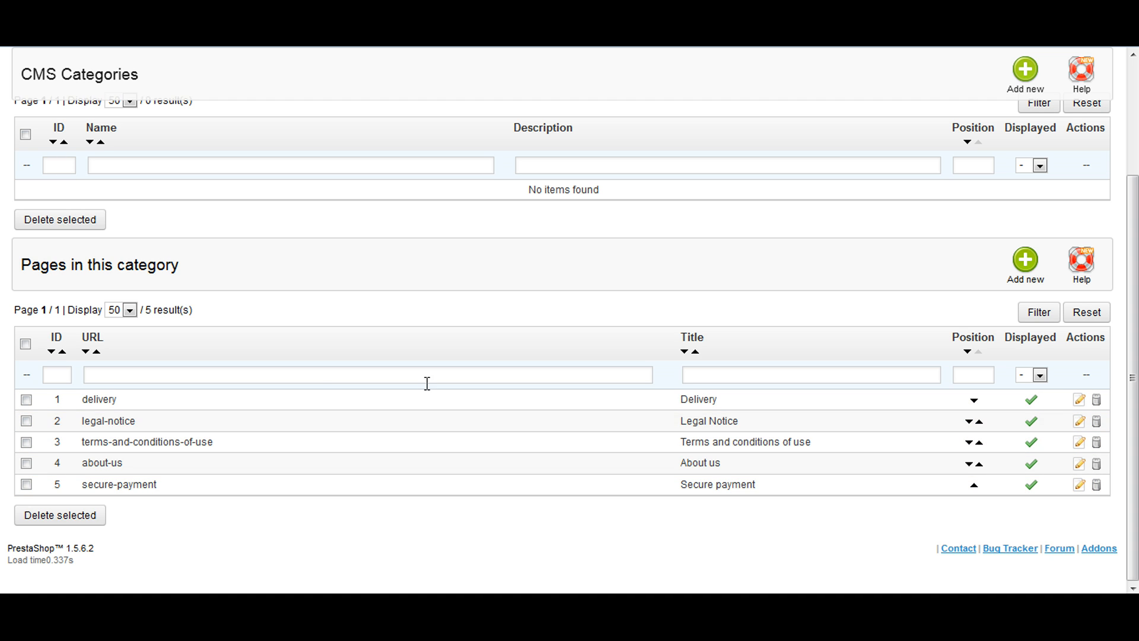
left_click(26, 399)
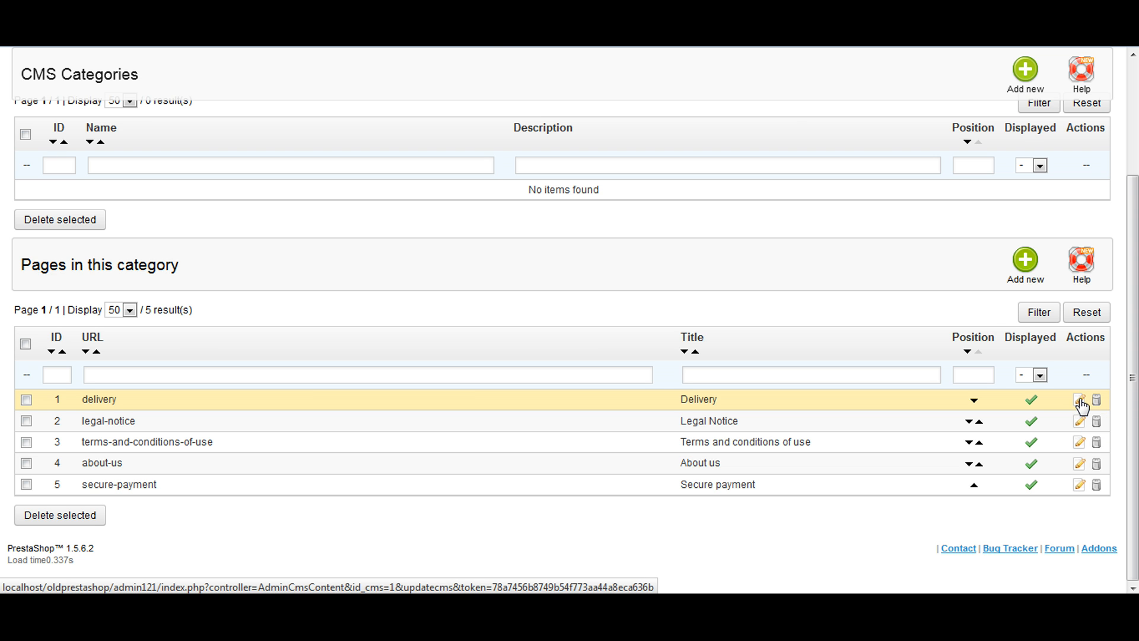
- Open the delivery row's edit form and scroll down to its page content editor
left_click(1079, 400)
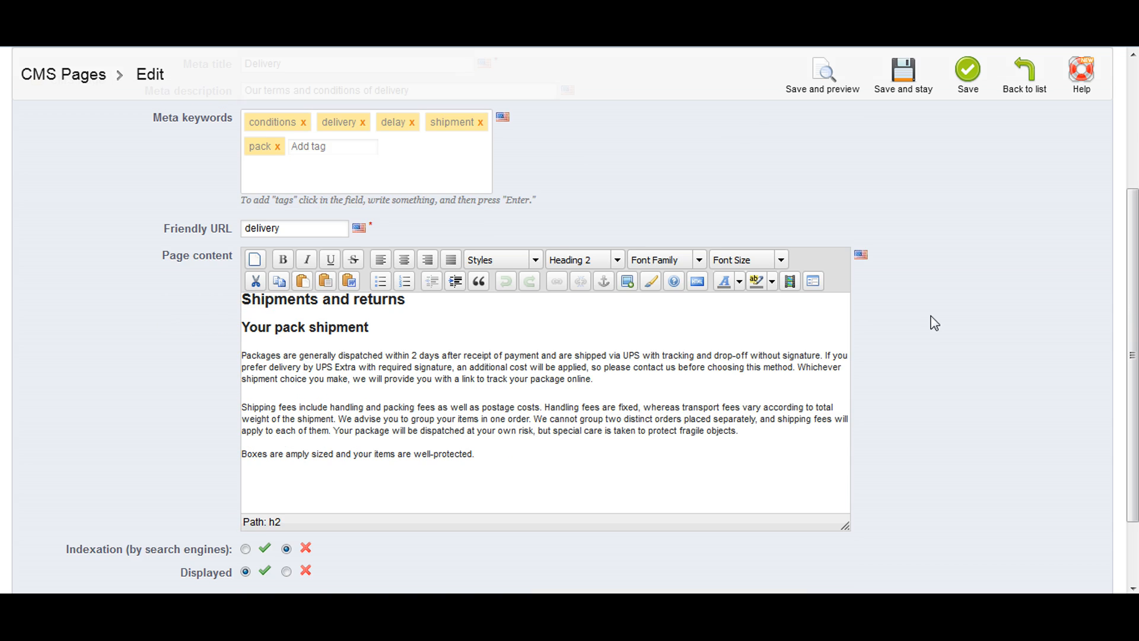
scroll("down", 3)
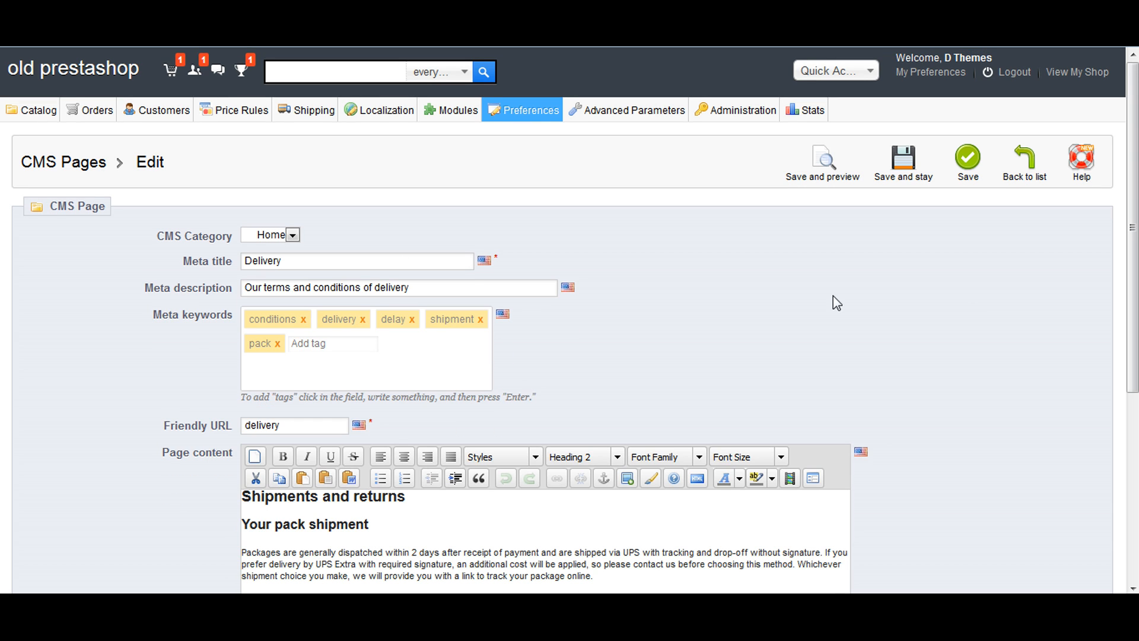
mouse_move(242, 269)
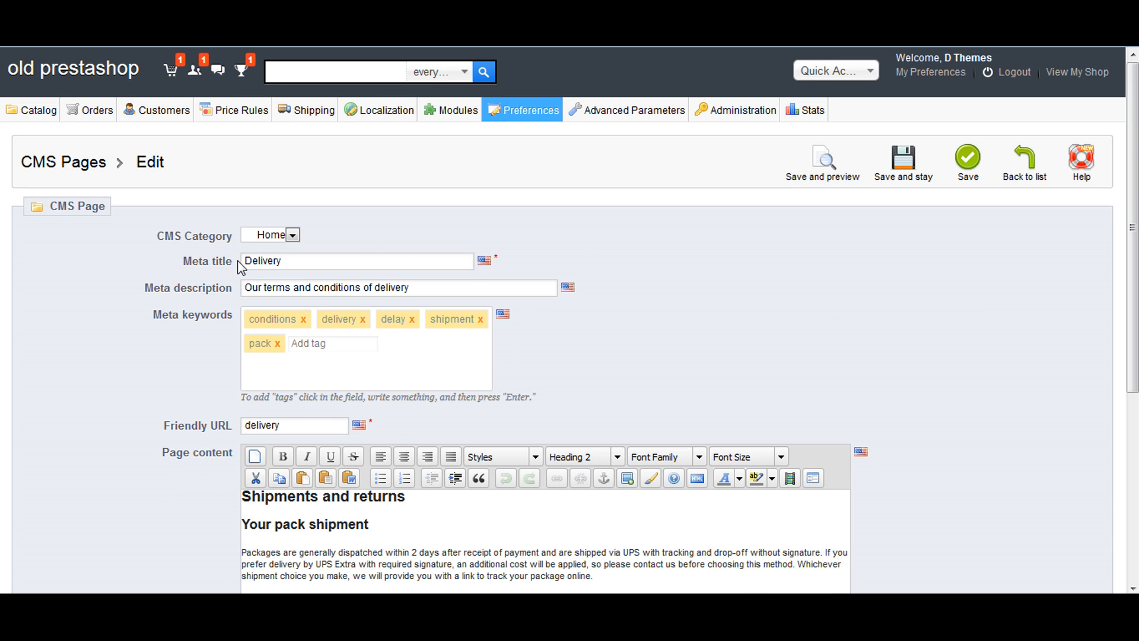
mouse_move(1081, 337)
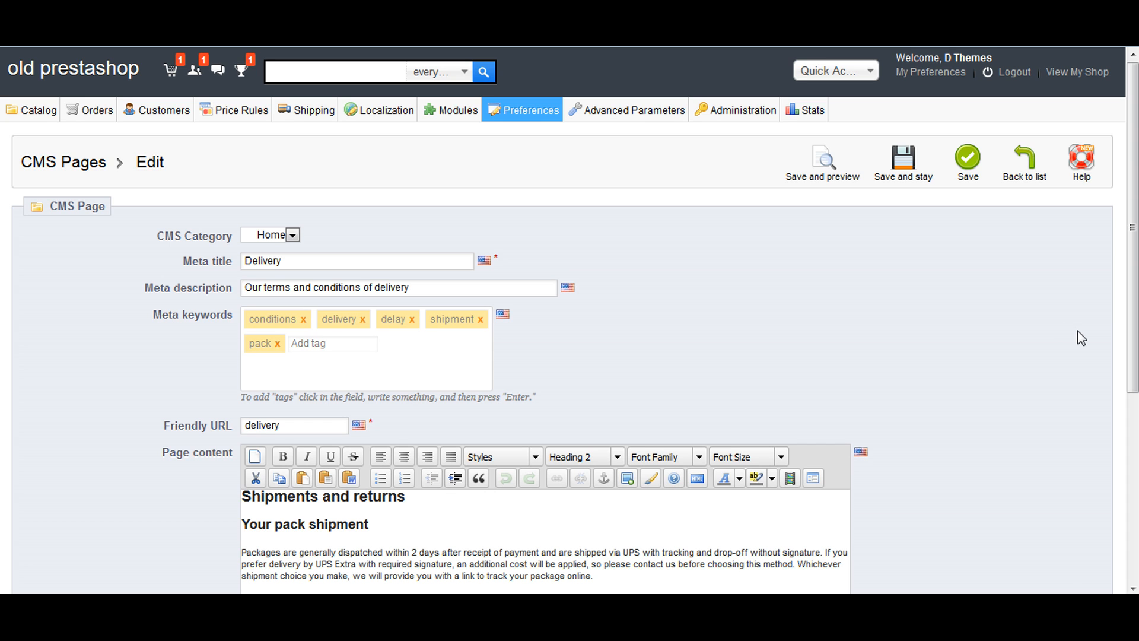
scroll("down", 3)
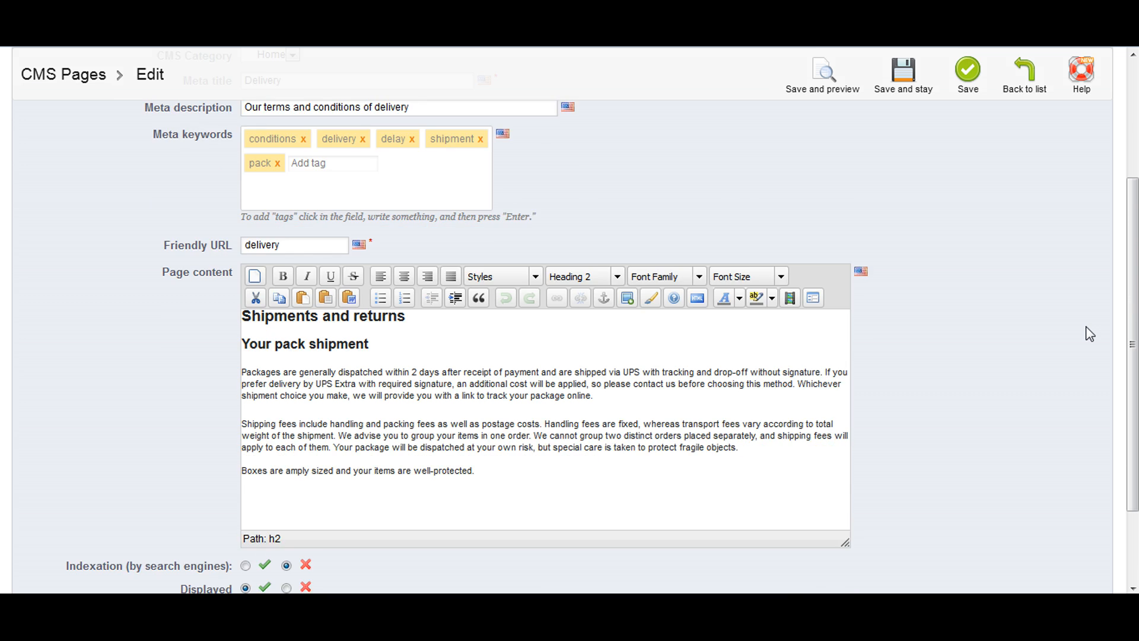
scroll("down", 3)
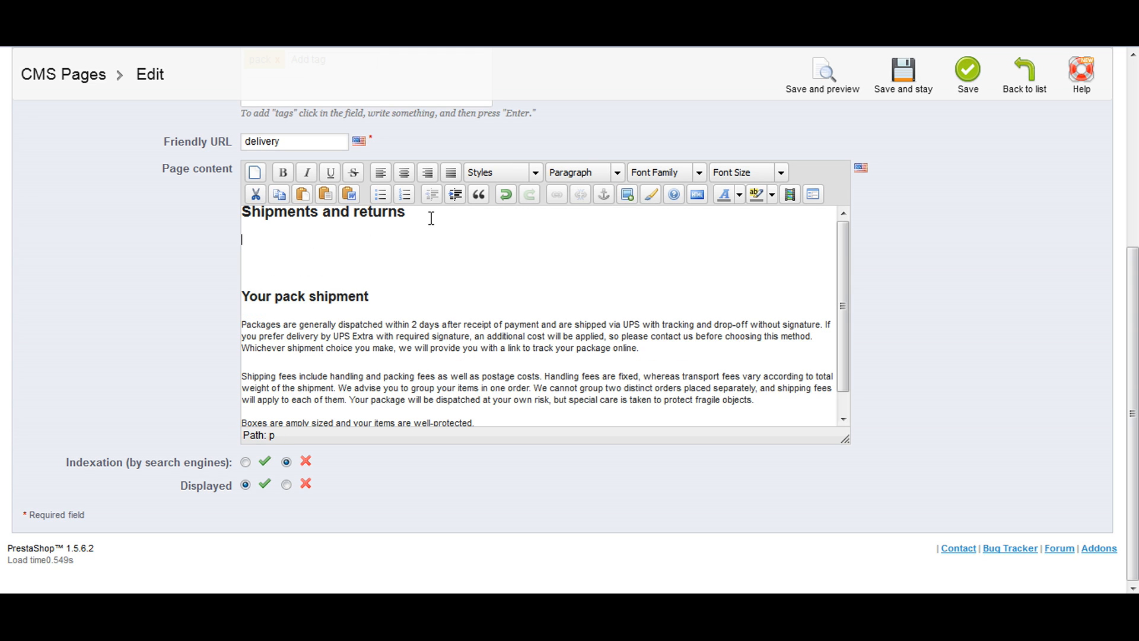
- Type 'hi, it been edited by devilthemes.com' under Shipments and returns as Heading 2
type("hi, it")
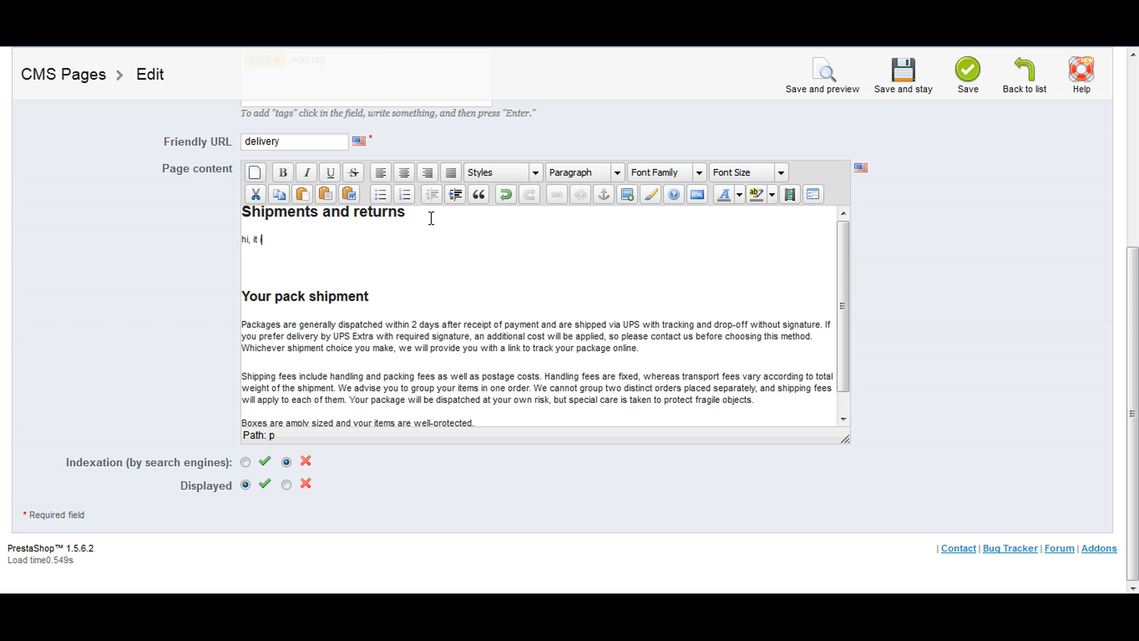
type("been edited by devilthemes.com")
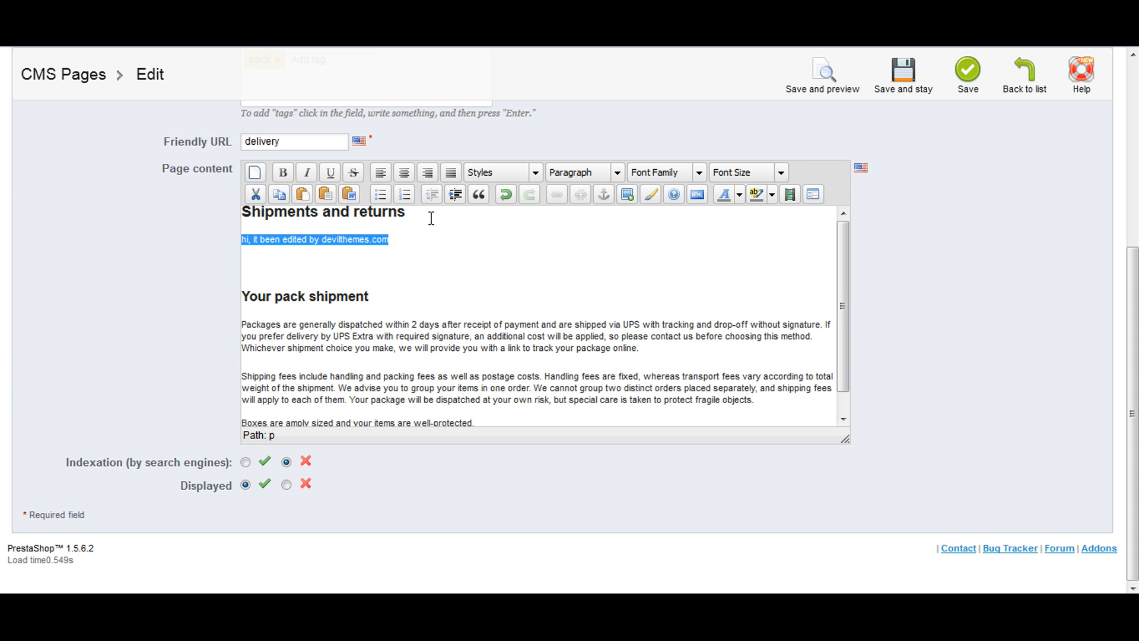
left_click(582, 172)
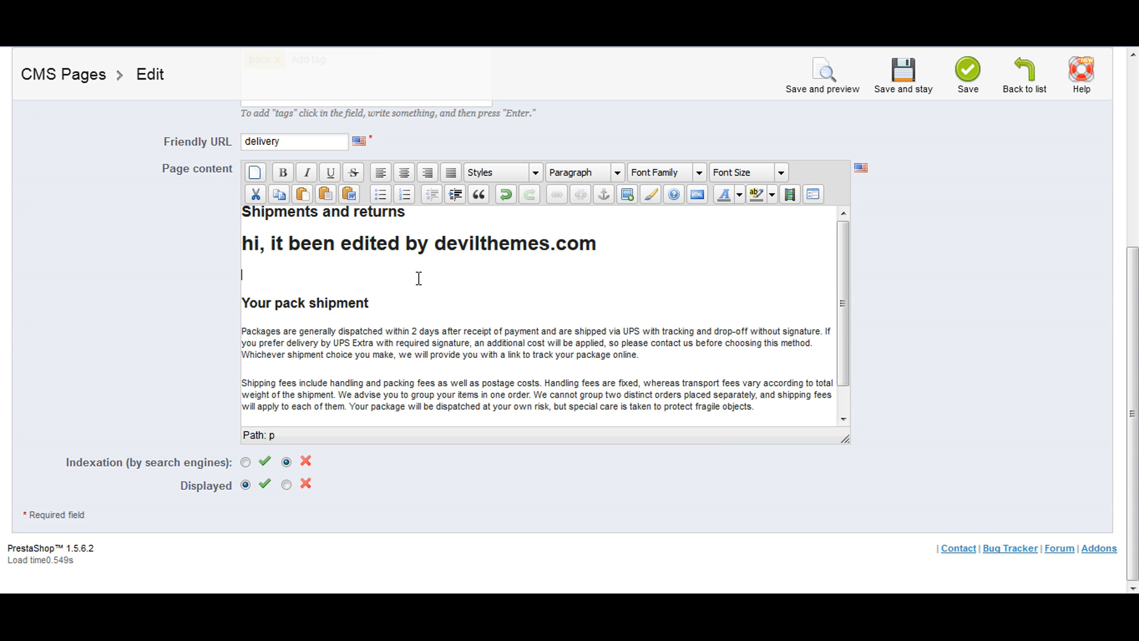
- Open the TinyMCE Insert/Edit Image dialog and focus its empty Image URL field
left_click(627, 194)
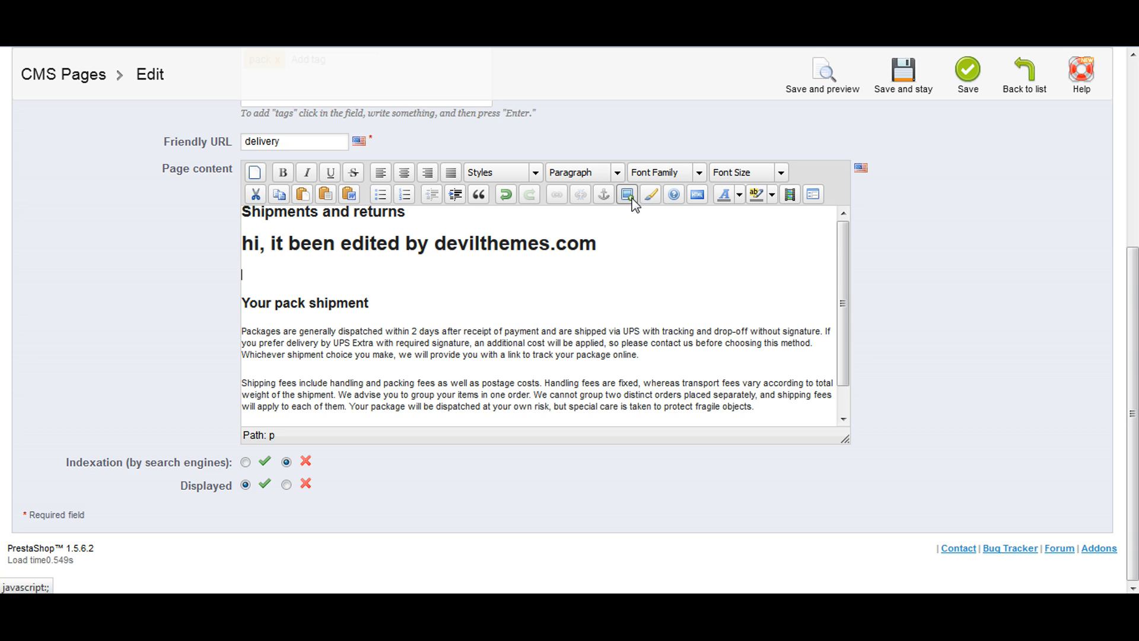
left_click(626, 194)
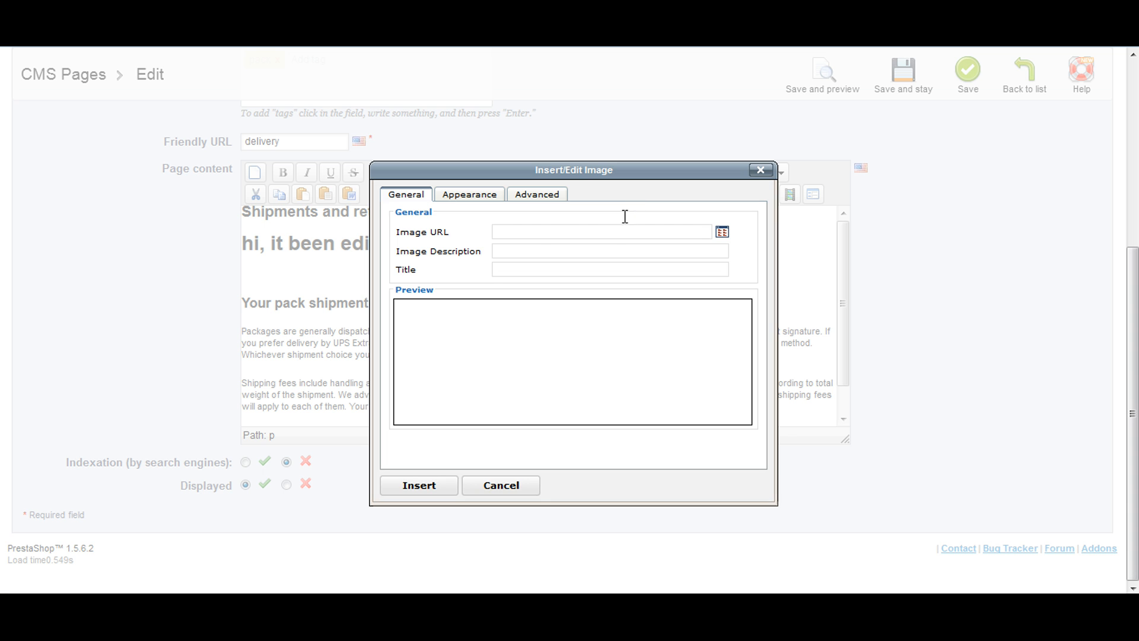
mouse_move(538, 238)
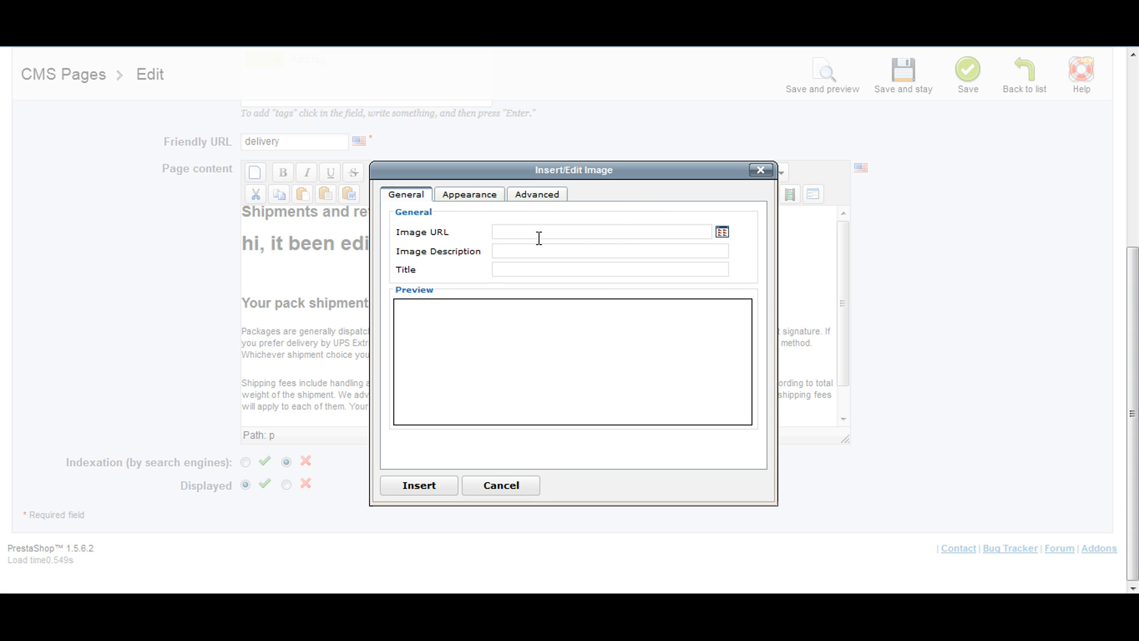
left_click(582, 231)
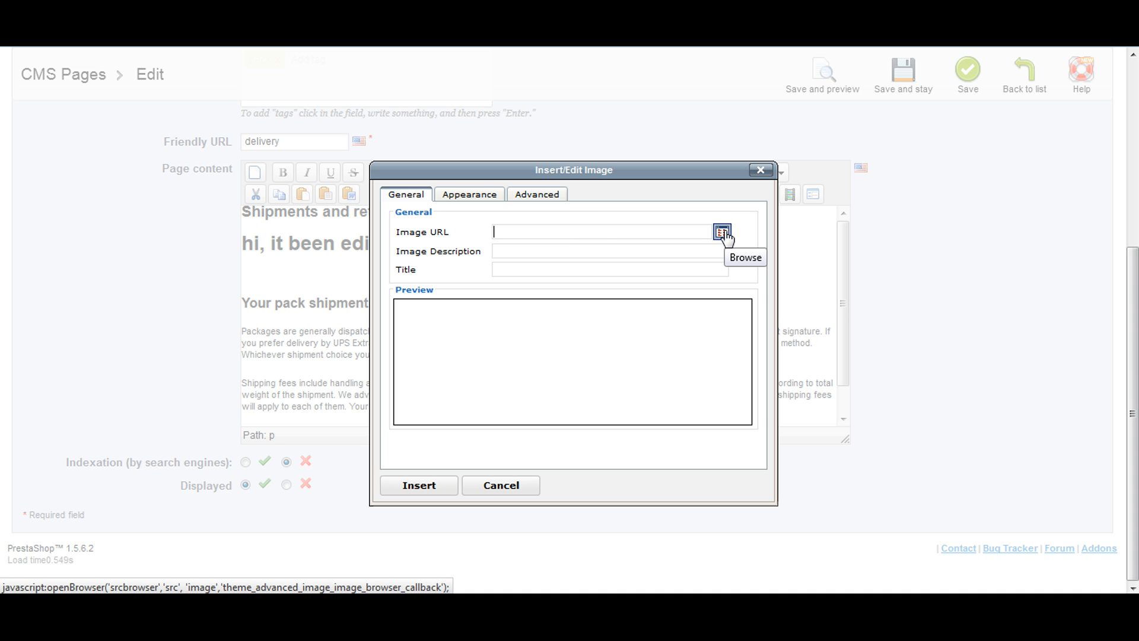
- Upload prestashop1.6.png from the Desktop into the cms folder through the file manager
left_click(721, 232)
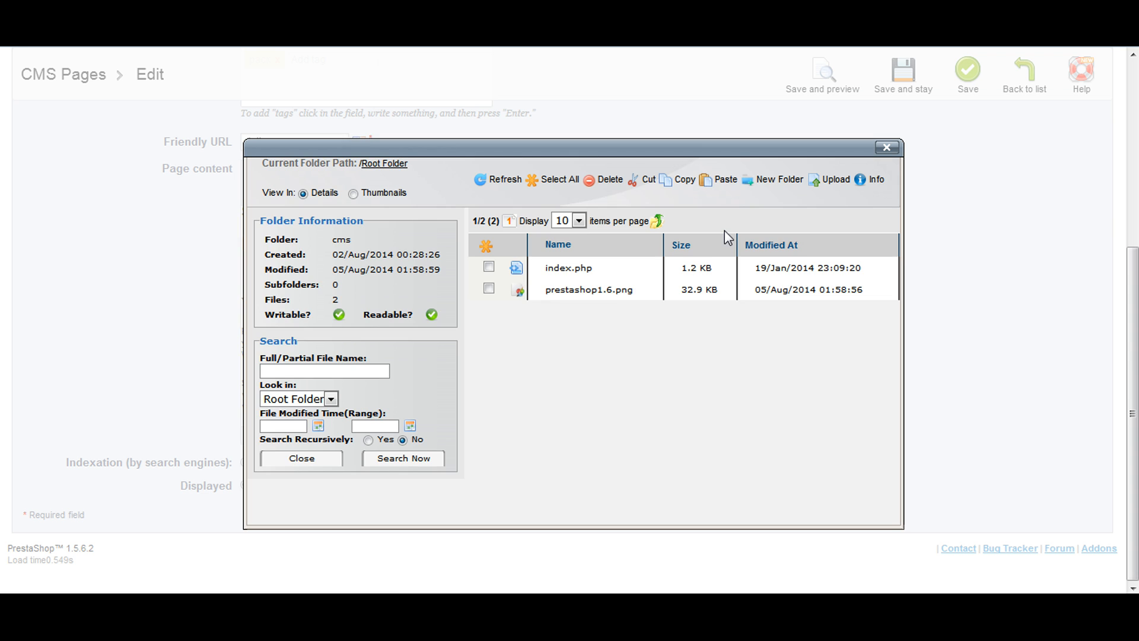
mouse_move(794, 214)
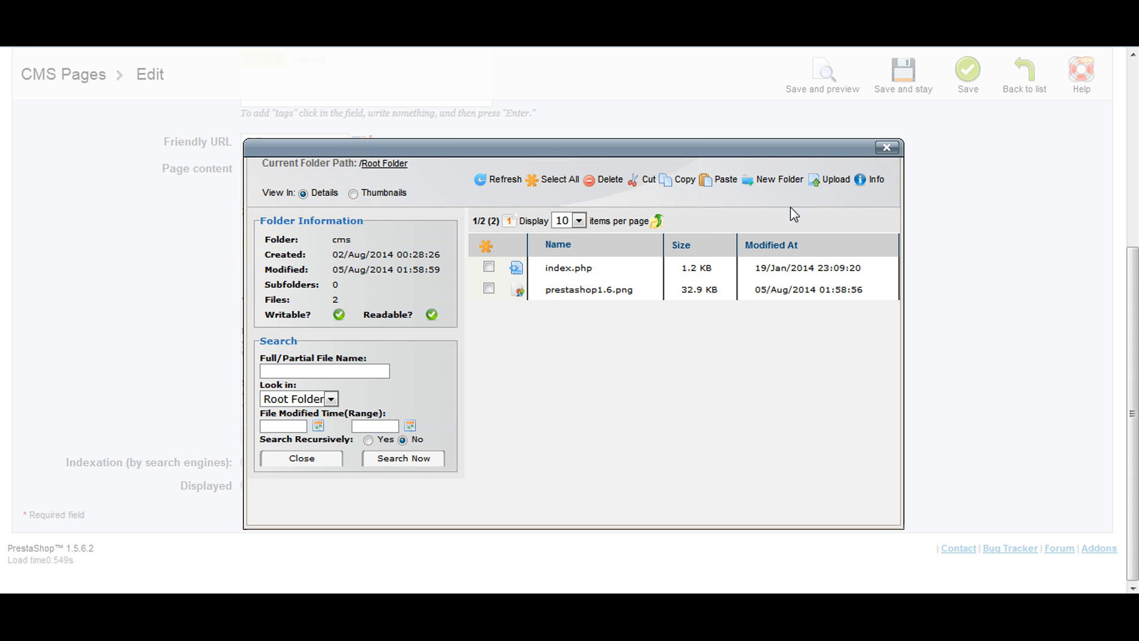
left_click(835, 179)
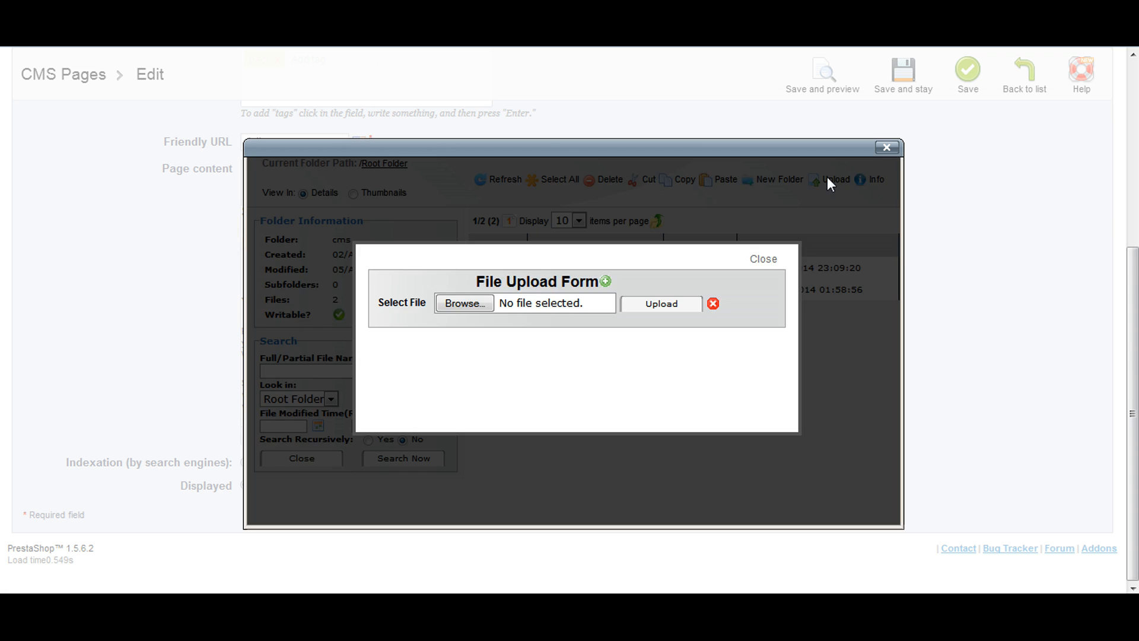
left_click(464, 303)
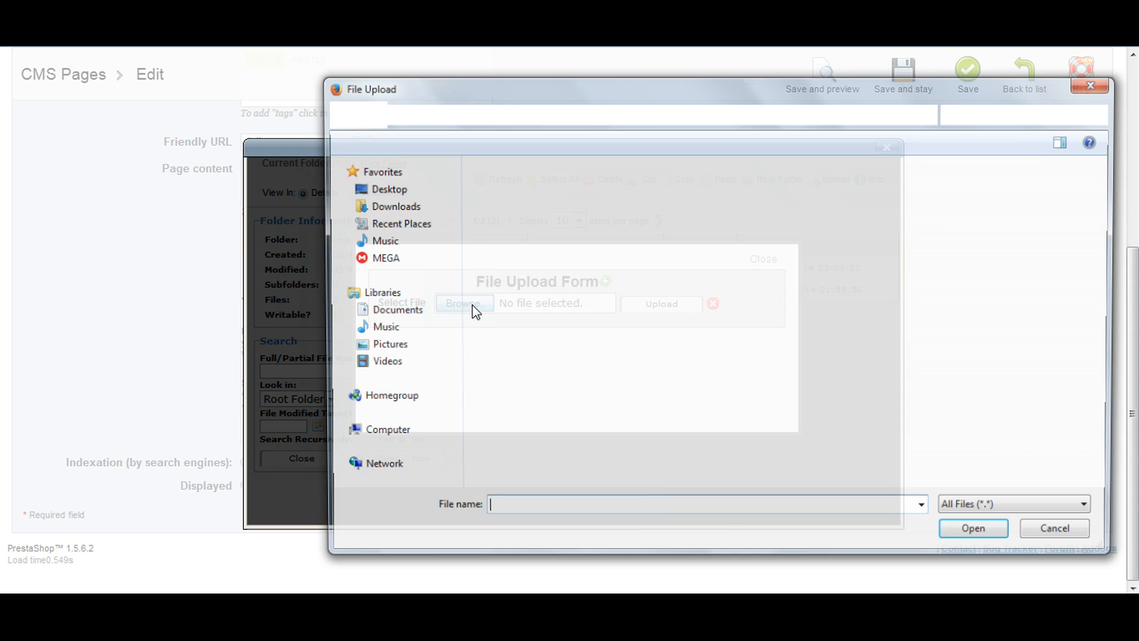
left_click(463, 303)
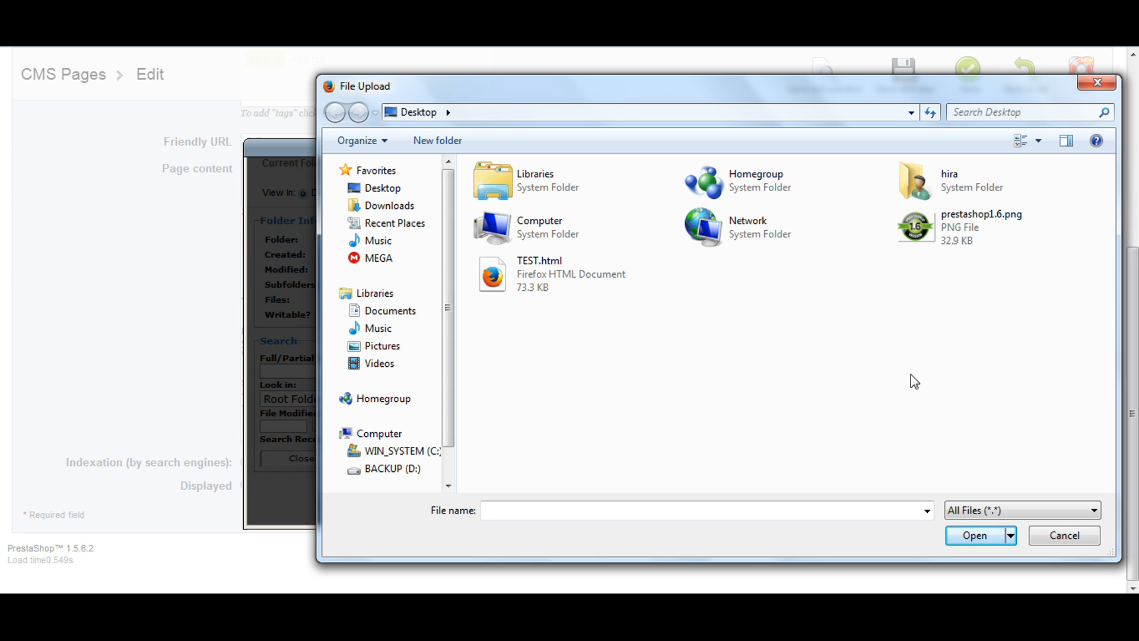
left_click(981, 227)
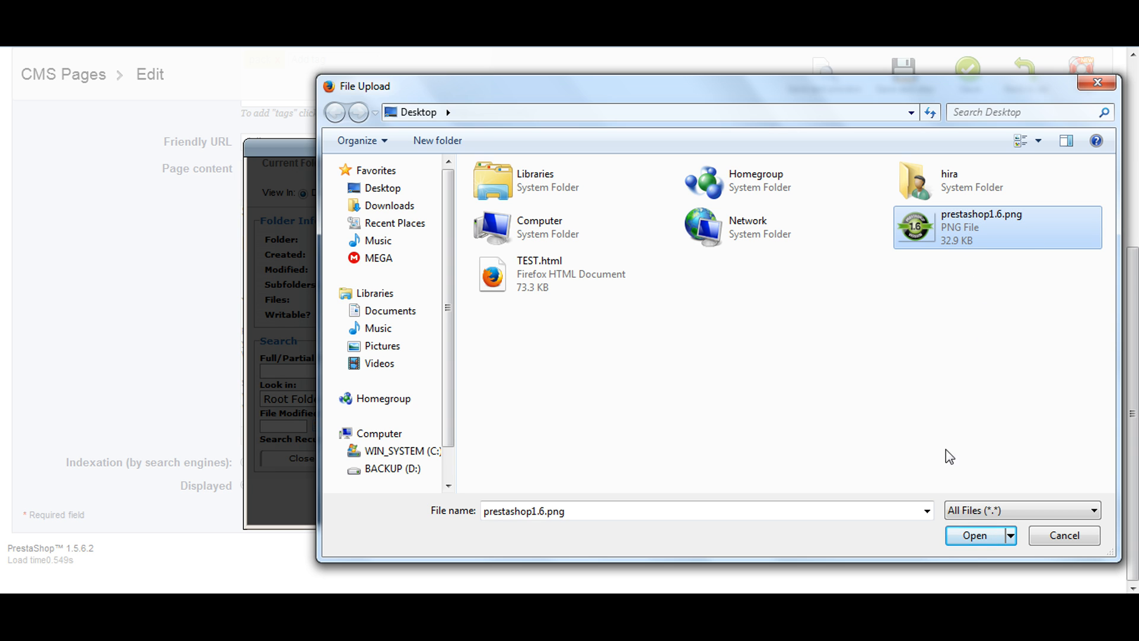
left_click(974, 534)
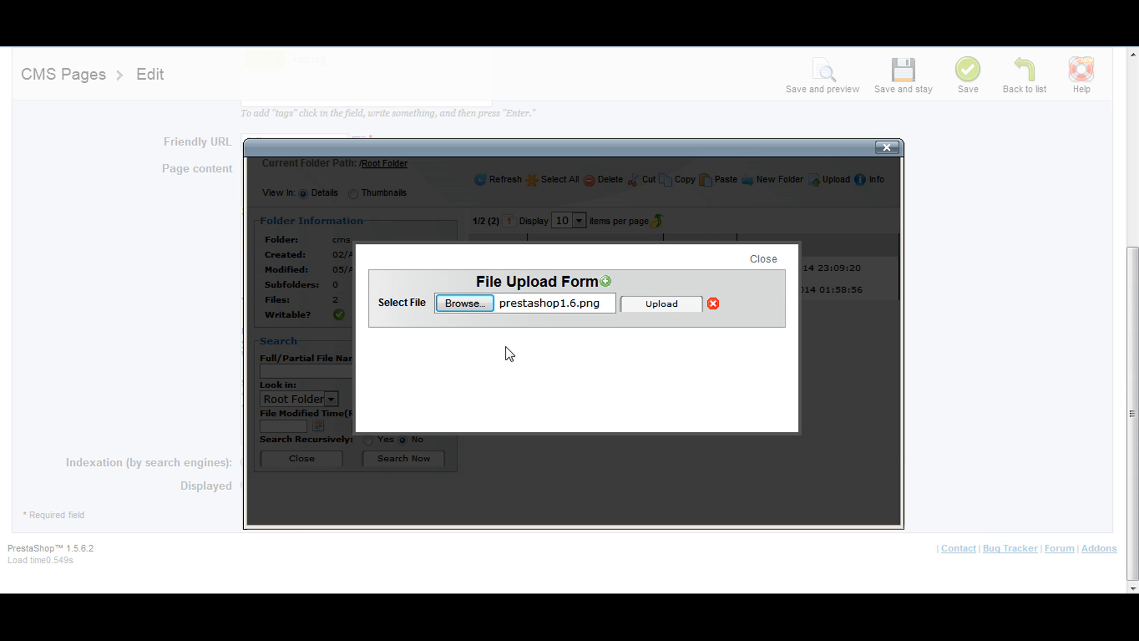
left_click(660, 303)
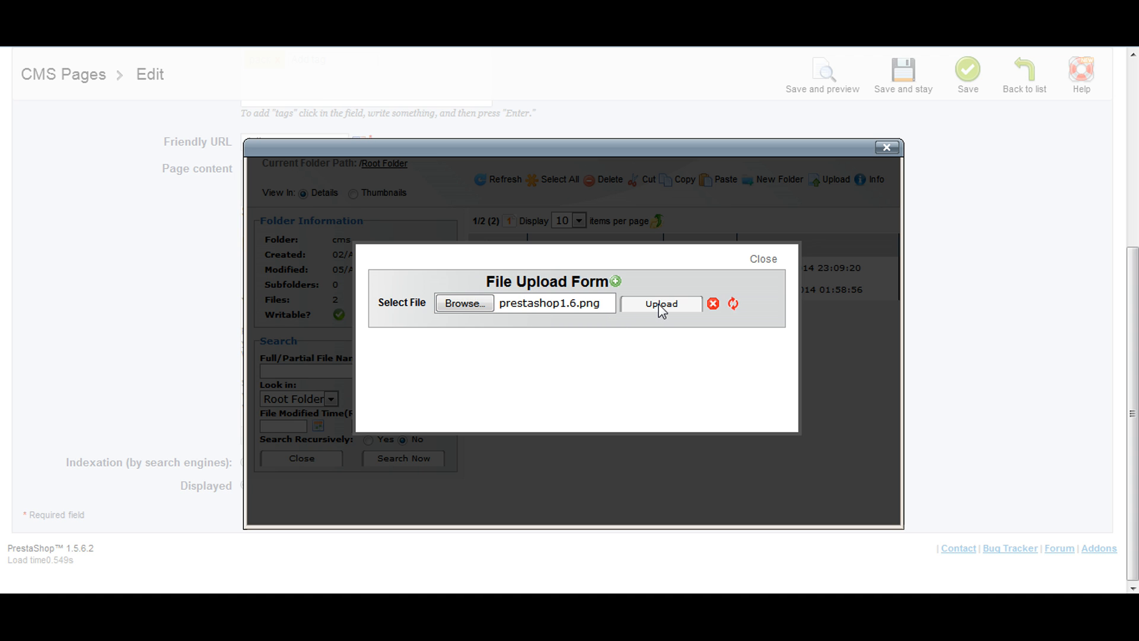
left_click(660, 303)
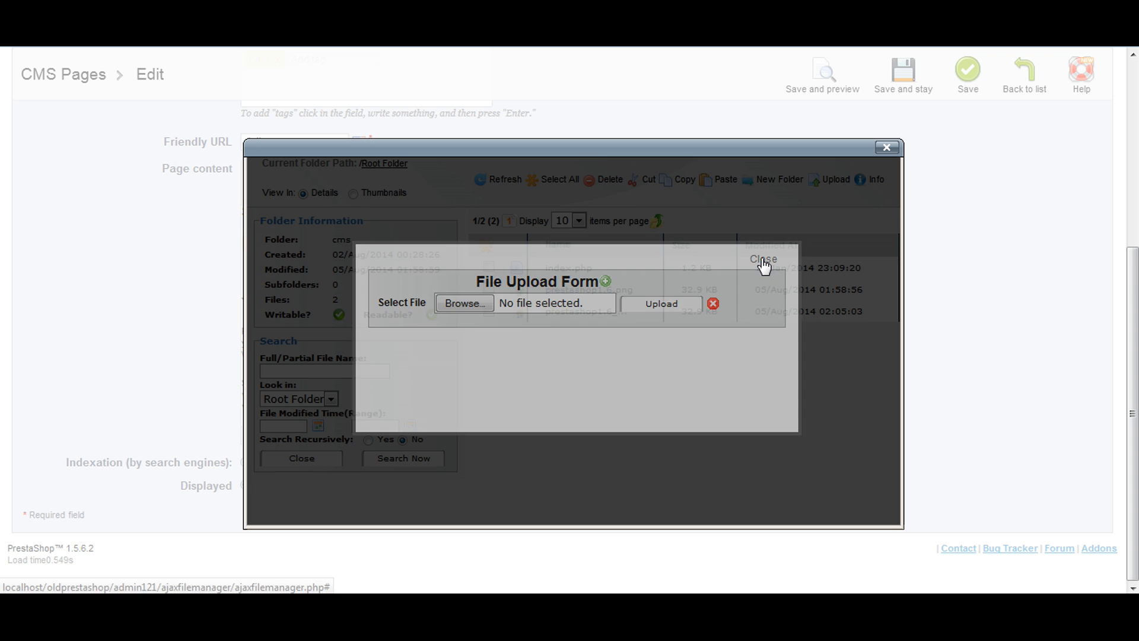
- Close the upload form and pick prestashop1.6.png as the image source
left_click(762, 259)
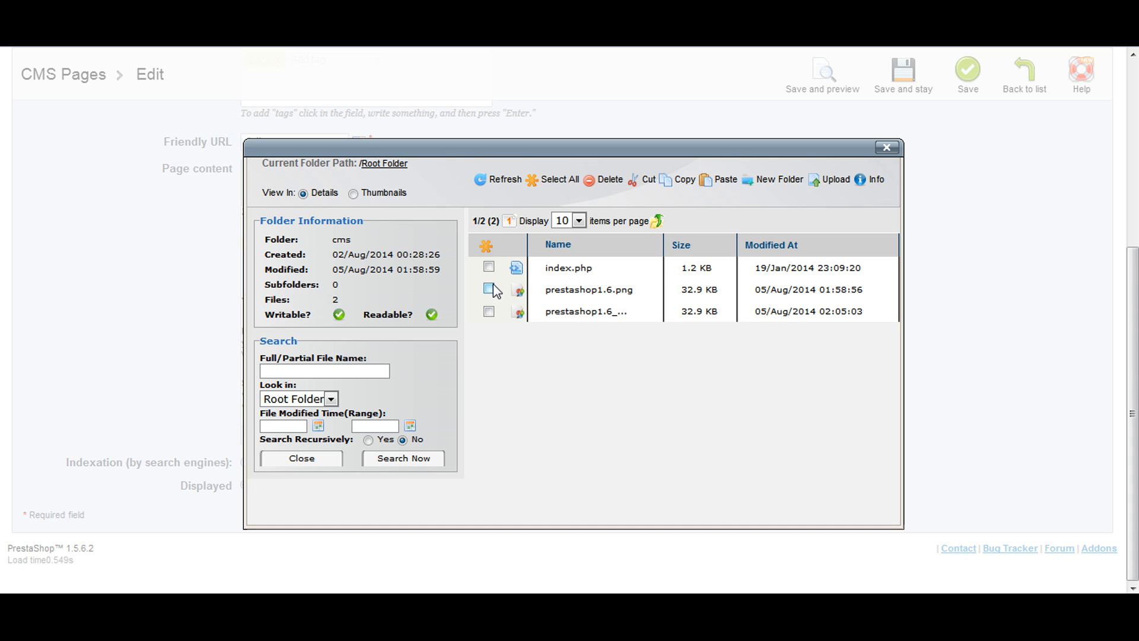
left_click(488, 288)
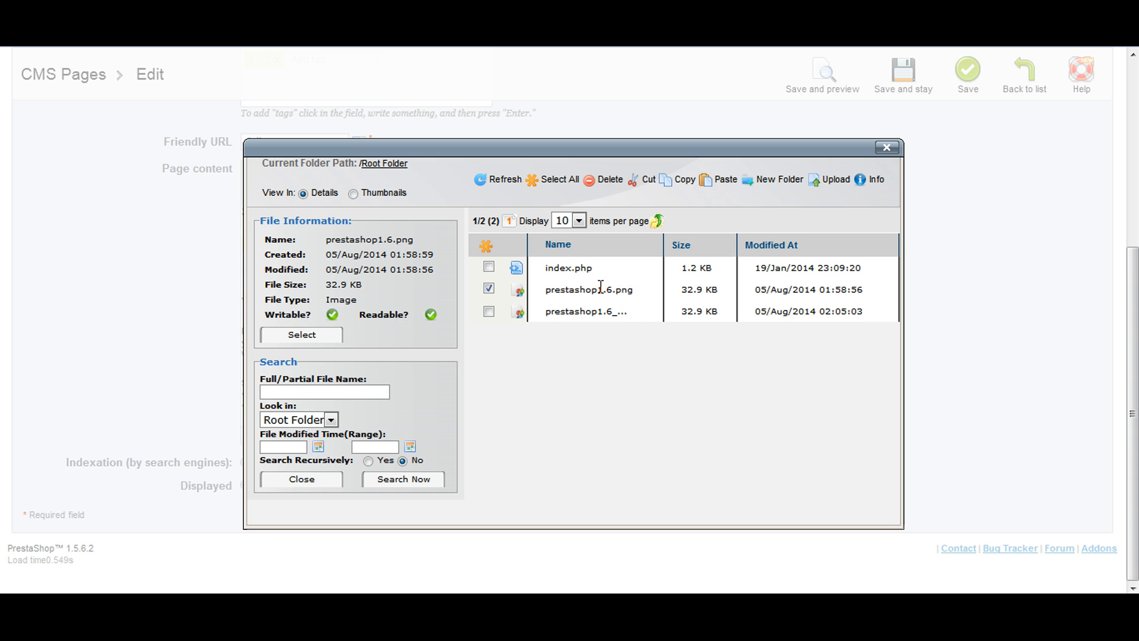
left_click(301, 334)
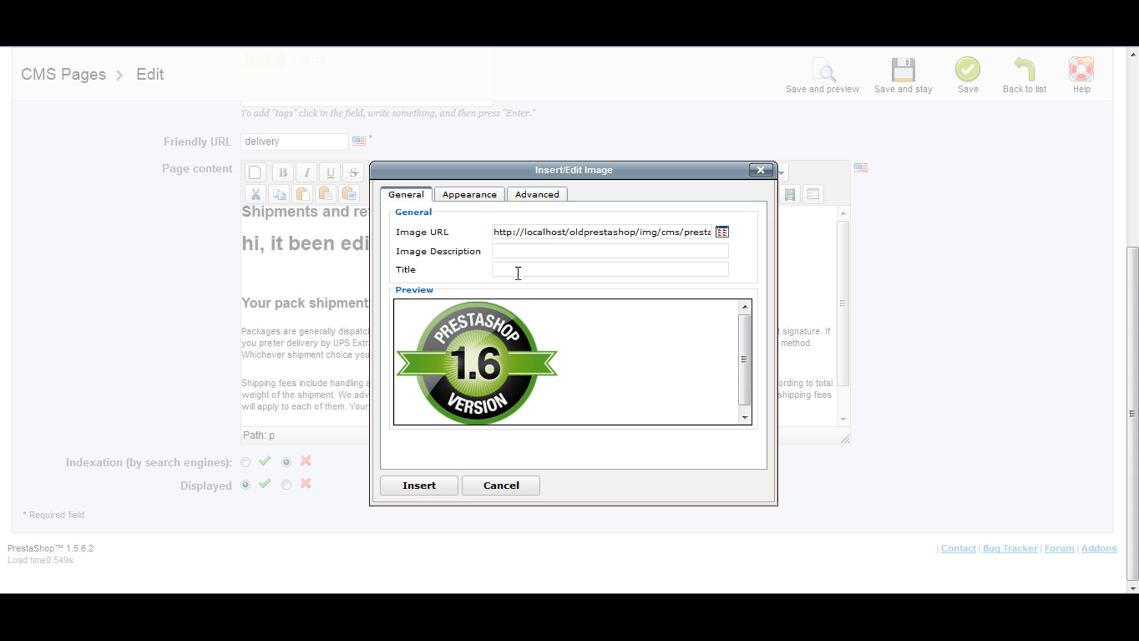
- Title the image 'My image', insert it, and dismiss the missing-description warning
type("My")
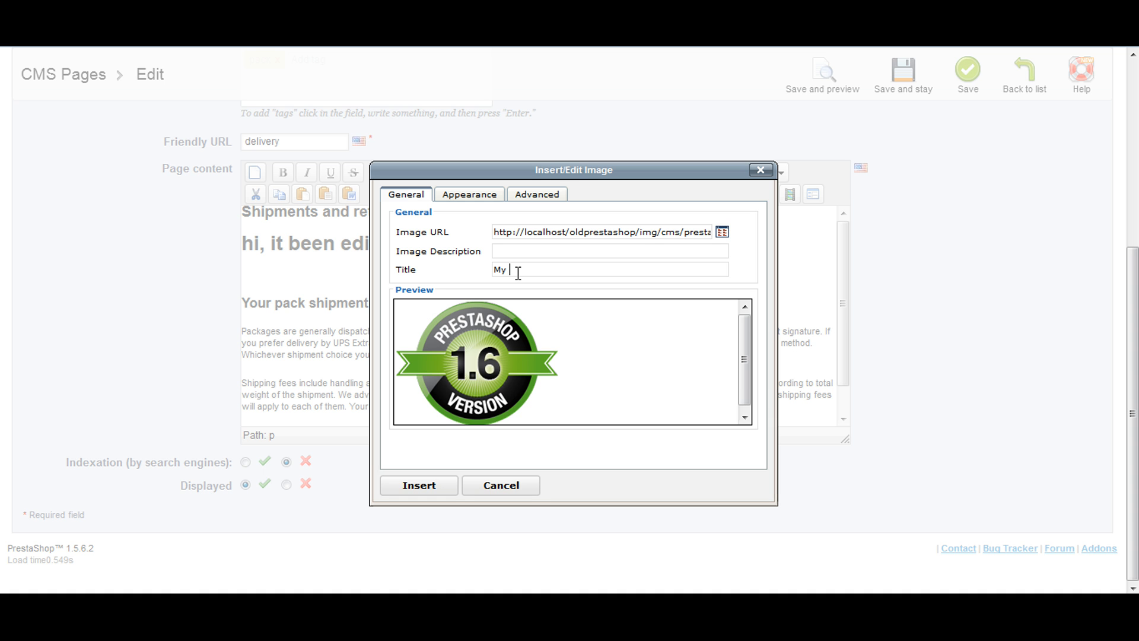
type("image")
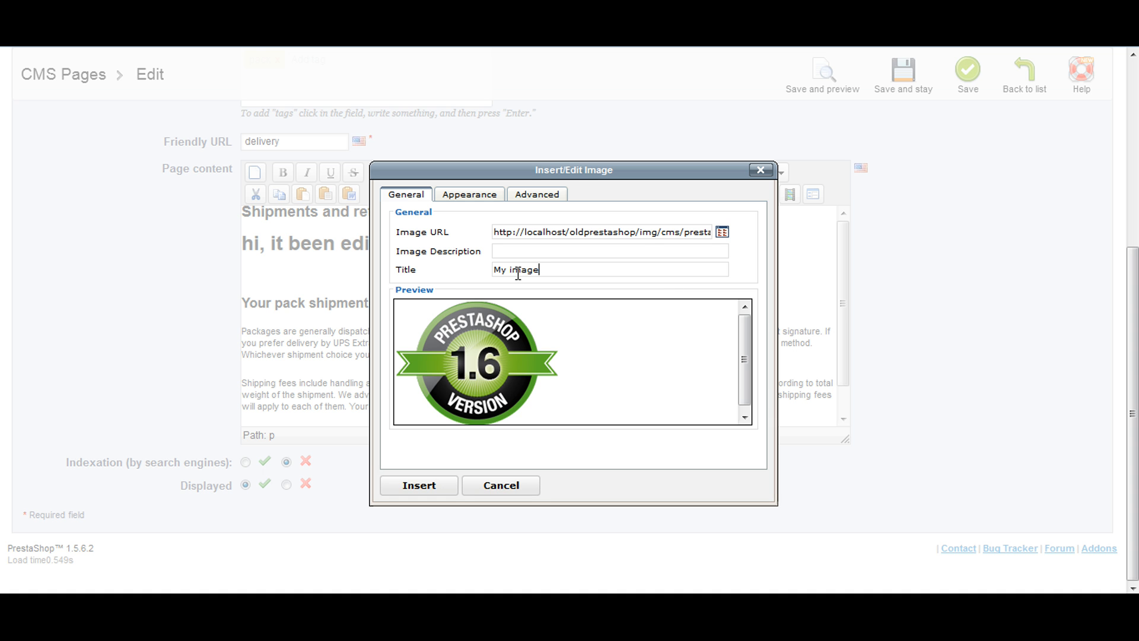
left_click(418, 485)
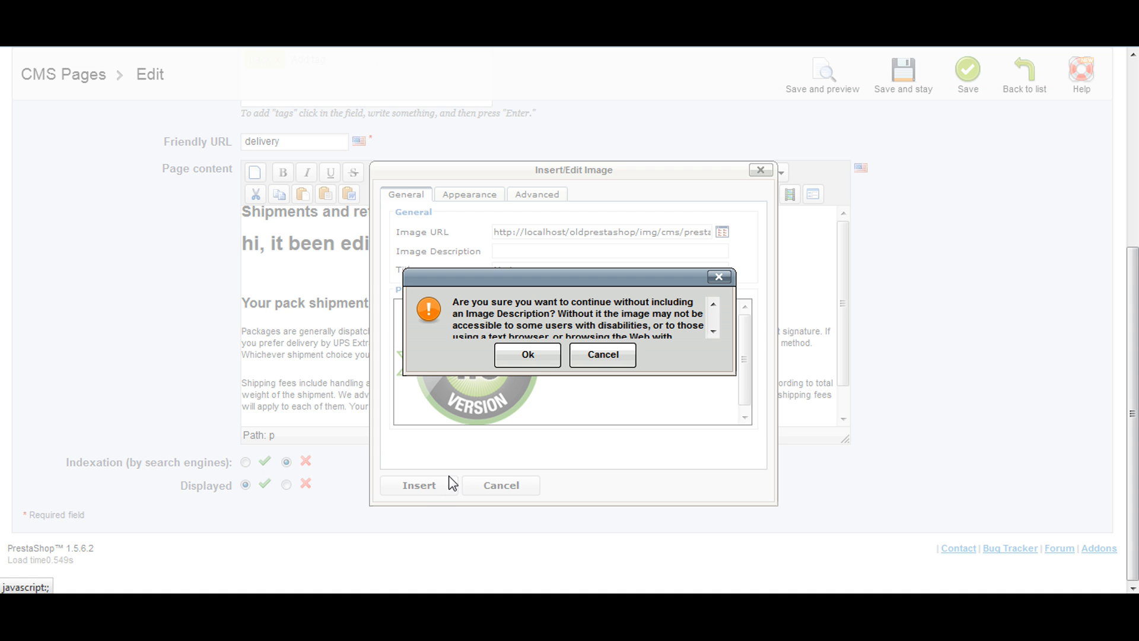
left_click(527, 355)
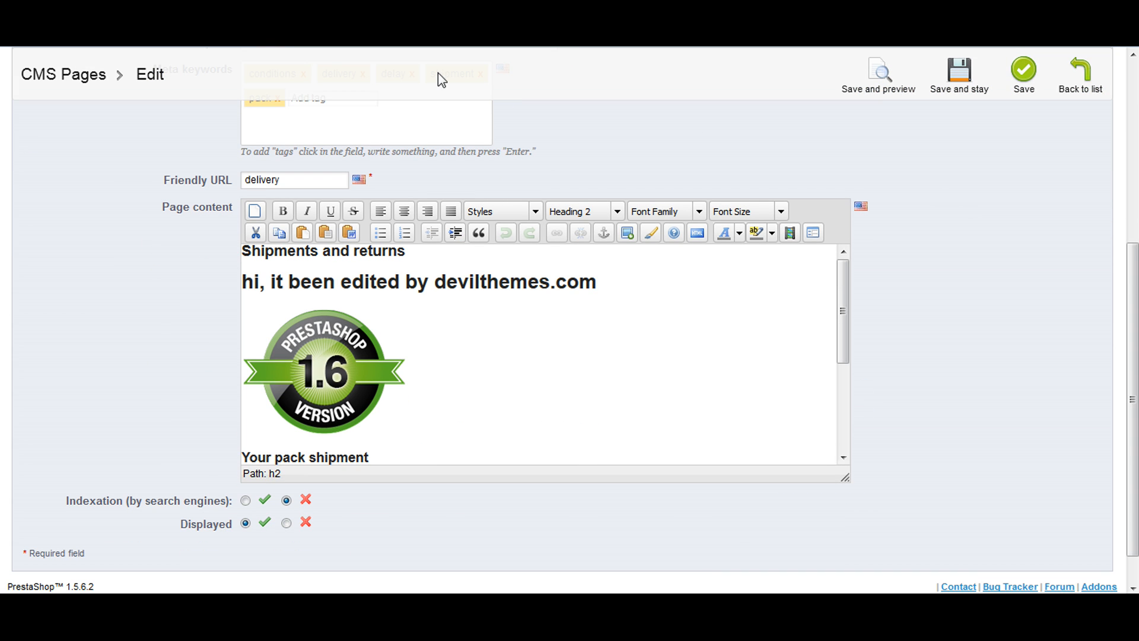
- Save and preview the page, then check the heading and badge on the storefront
left_click(877, 74)
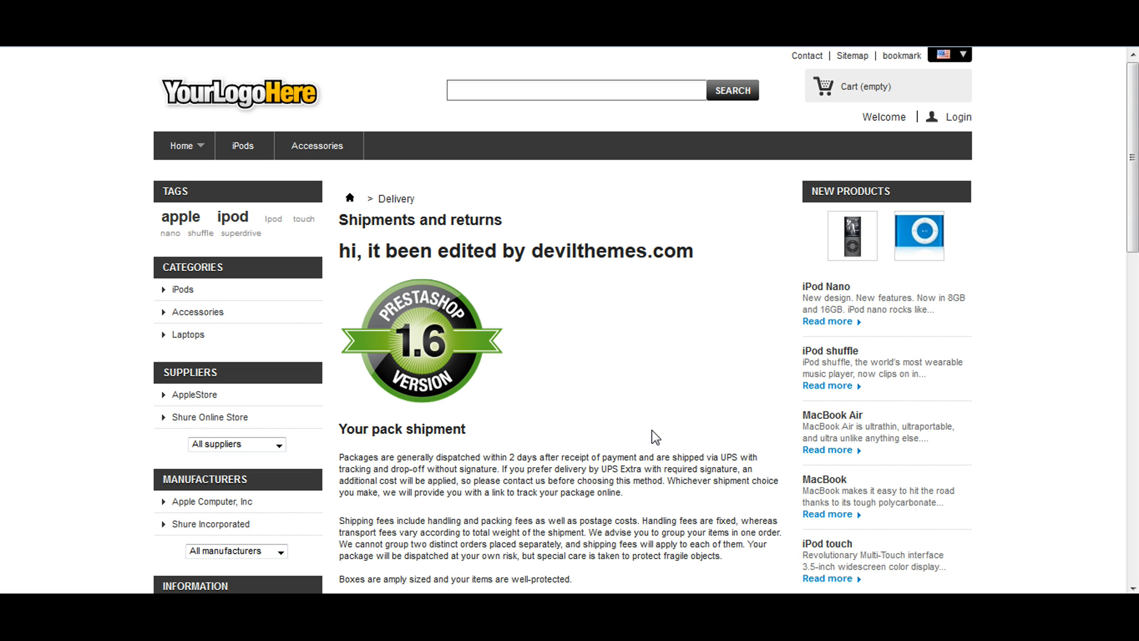
scroll("down", 3)
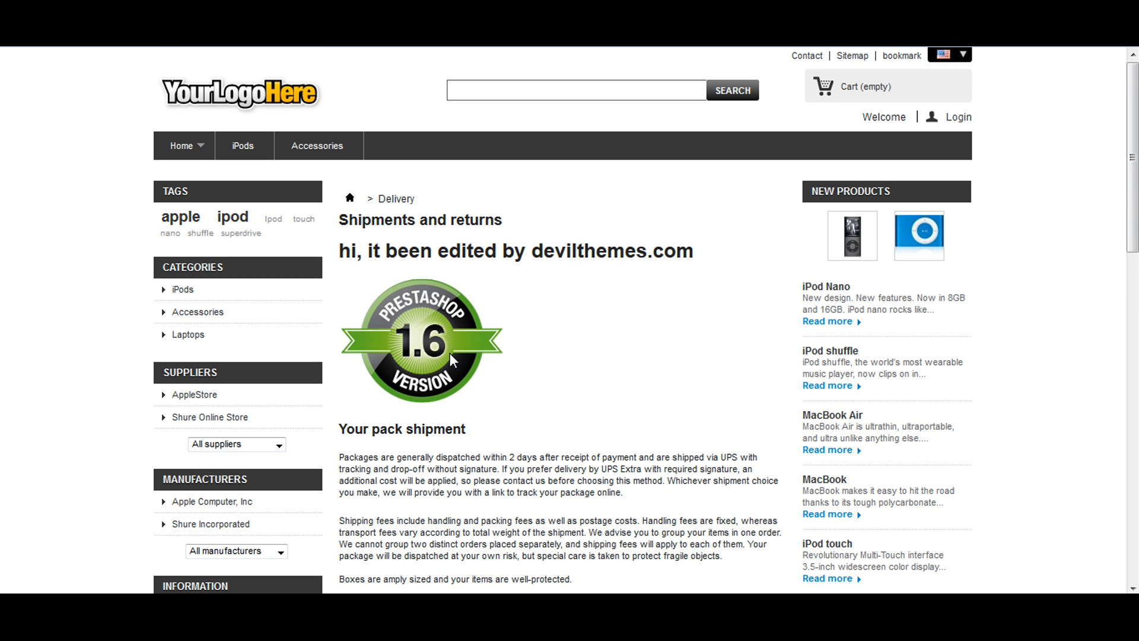
left_click_drag(385, 251, 693, 251)
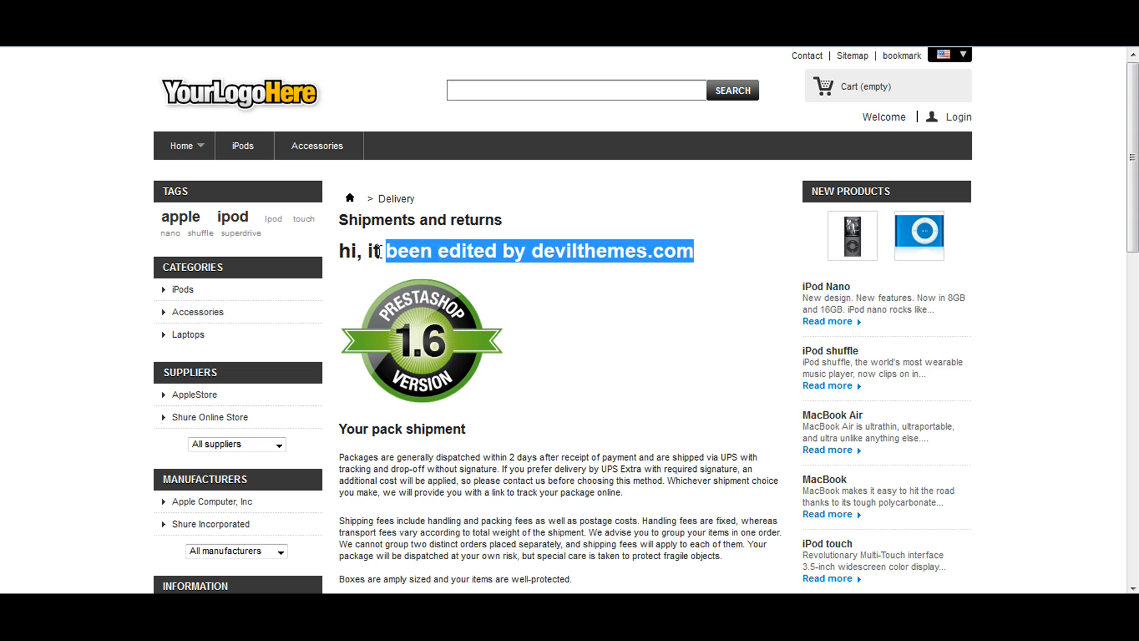
left_click(661, 339)
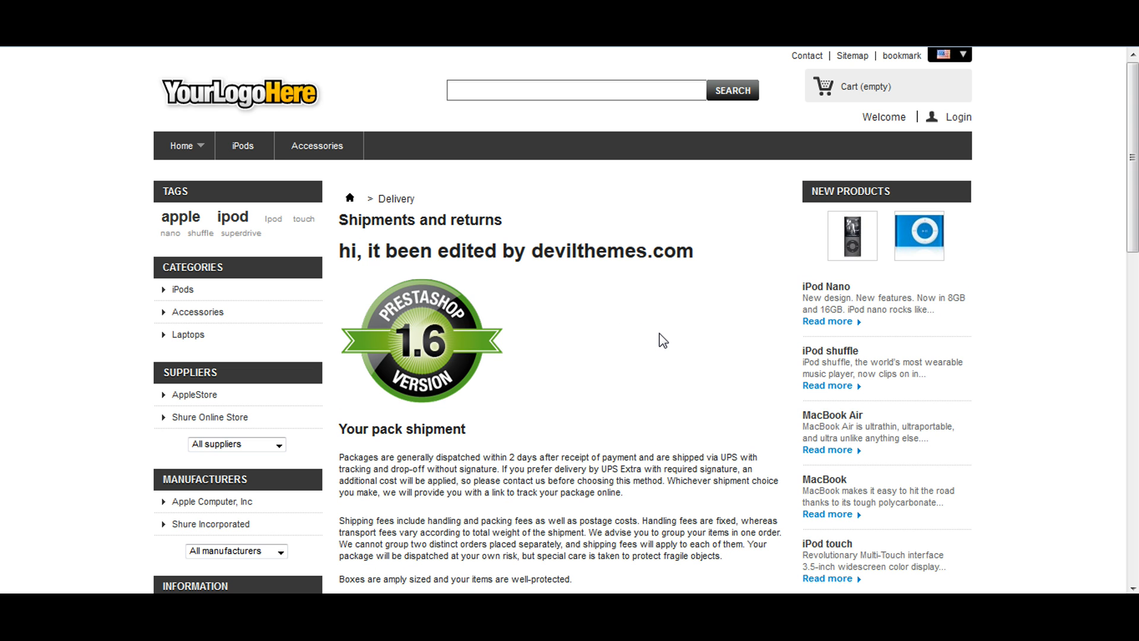
mouse_move(666, 333)
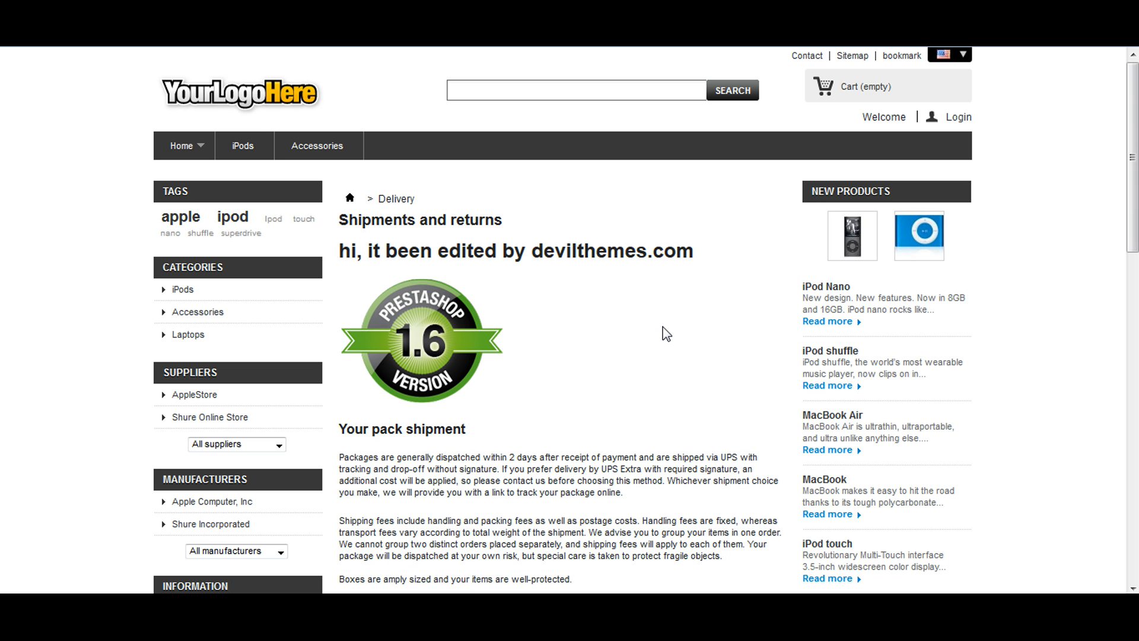